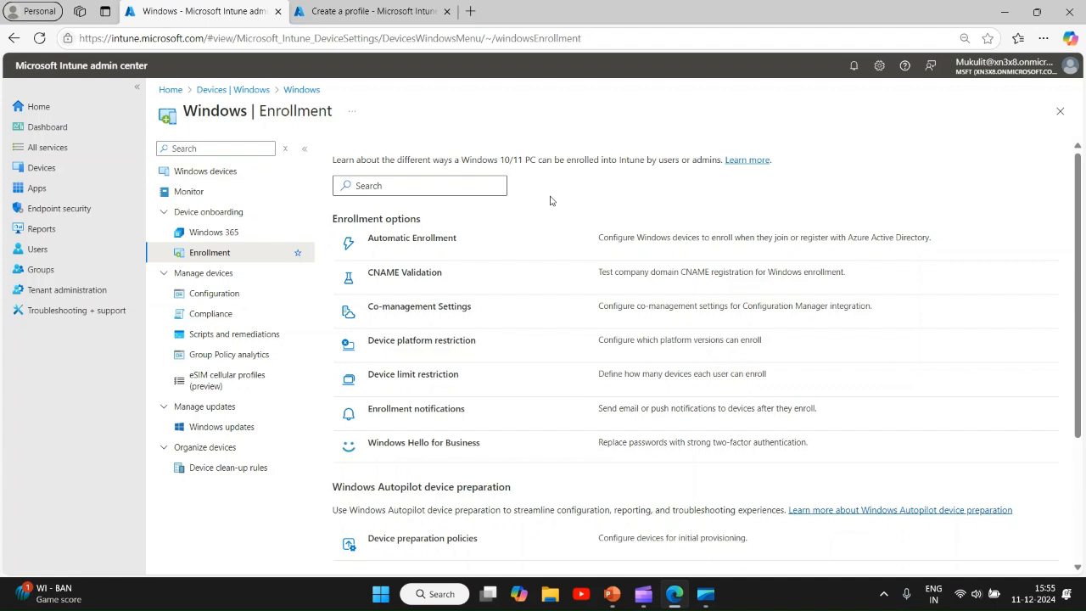
{"action": "mouse_move", "coordinate": [594, 193]}
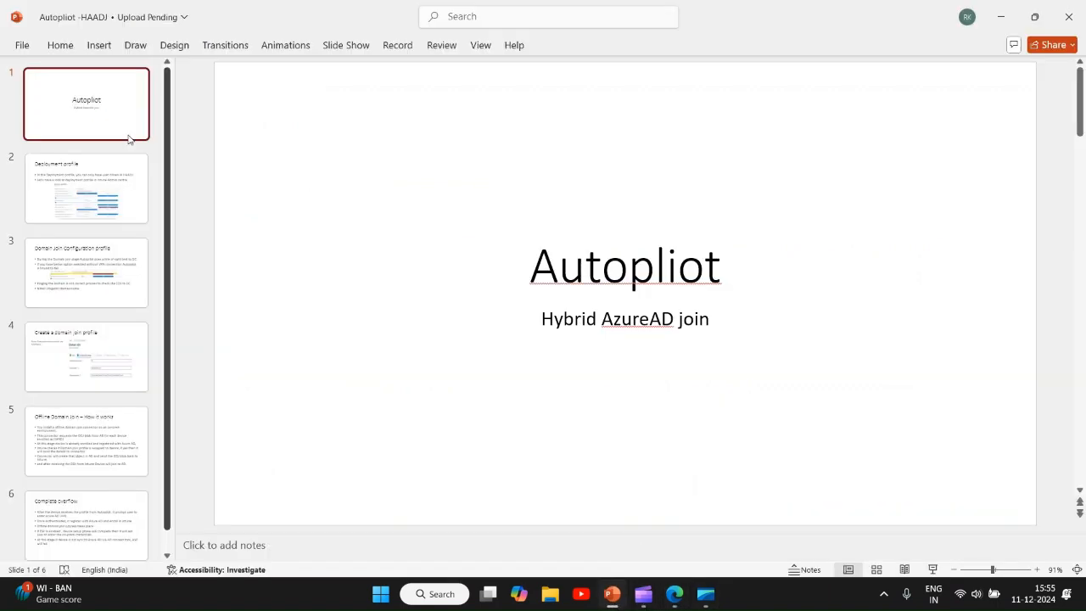
Step: Show slide 2, Deployment profile, stating HAADJ supports only user-driven deployment
{"action": "left_click", "coordinate": [85, 188]}
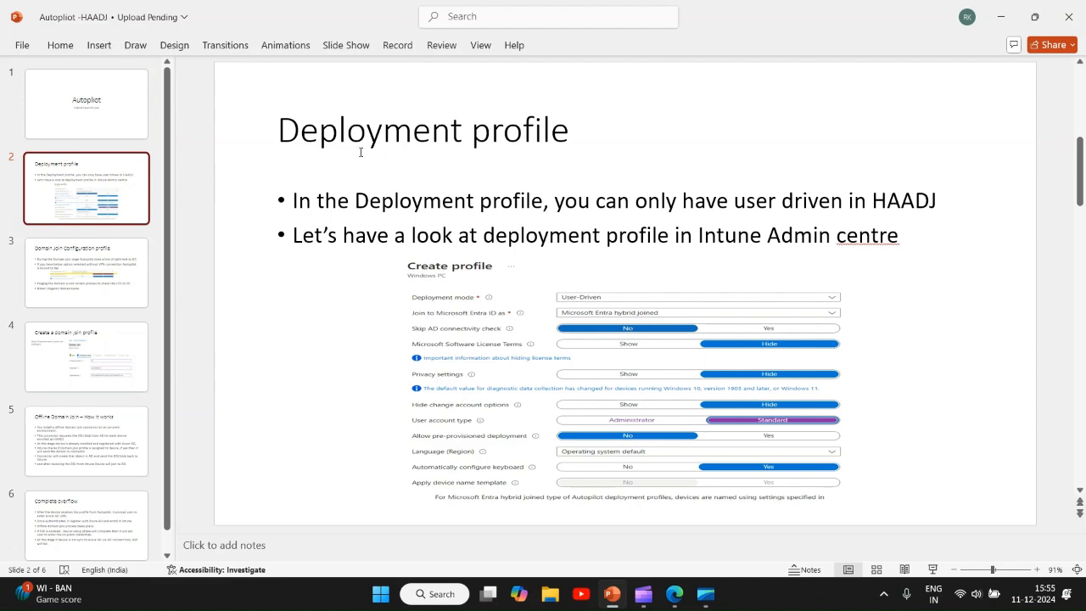
{"action": "mouse_move", "coordinate": [529, 140]}
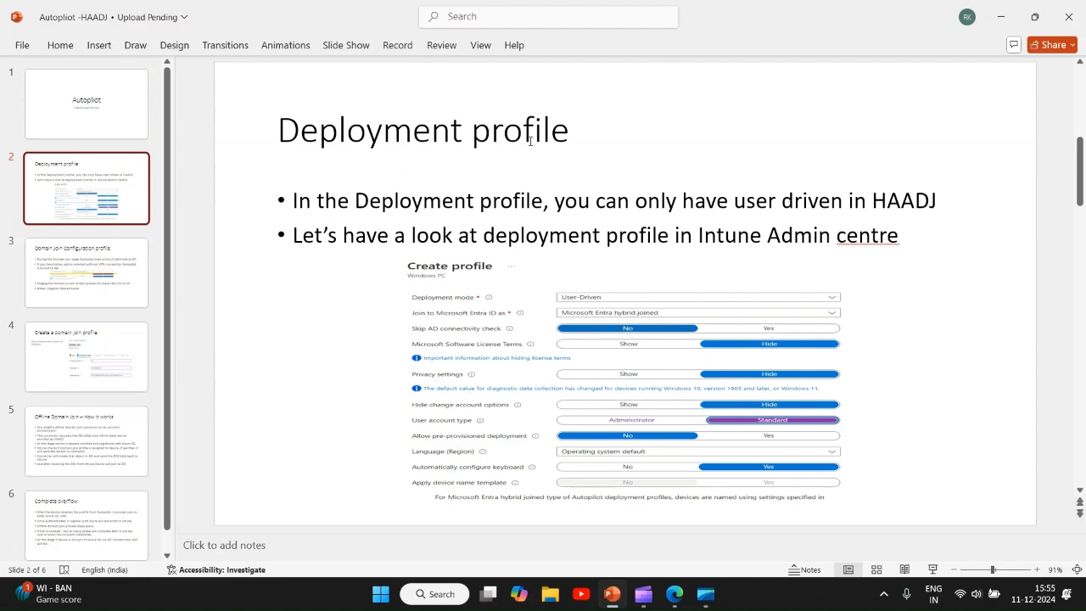
{"action": "mouse_move", "coordinate": [441, 216]}
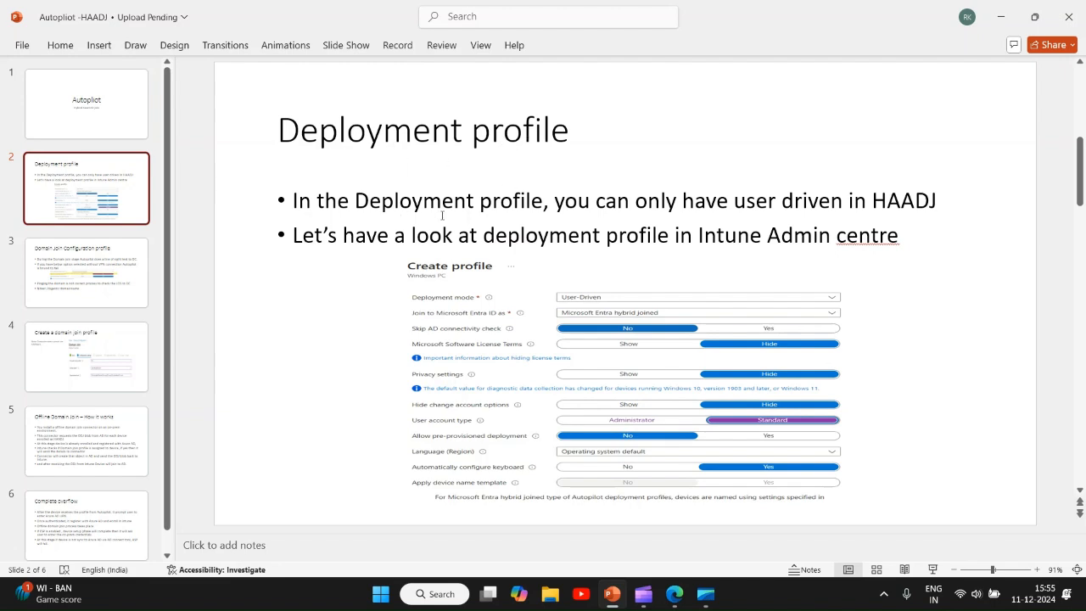
{"action": "mouse_move", "coordinate": [916, 211]}
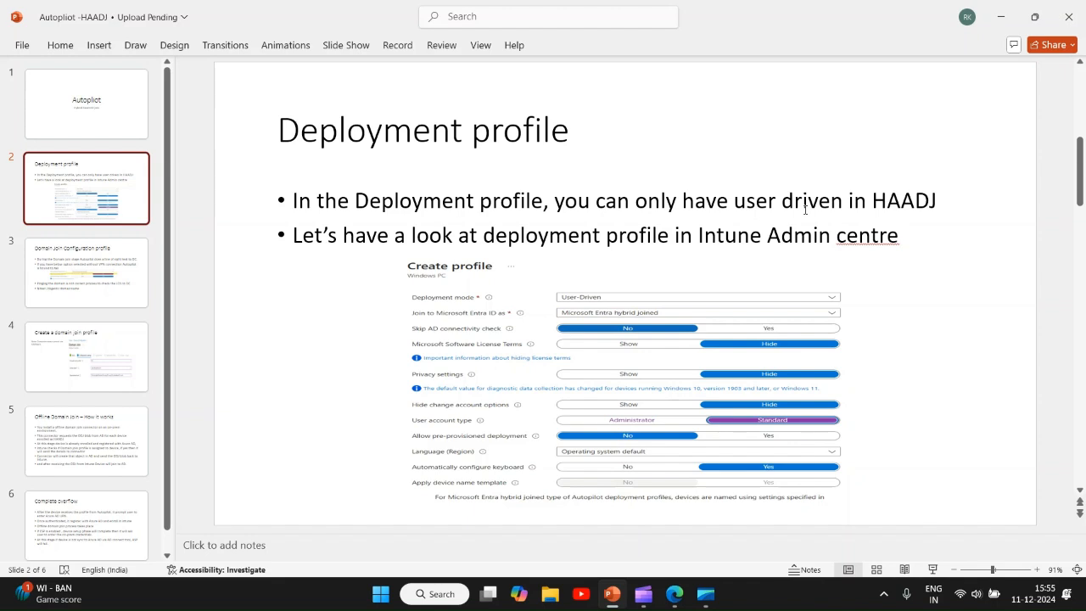
{"action": "mouse_move", "coordinate": [511, 269]}
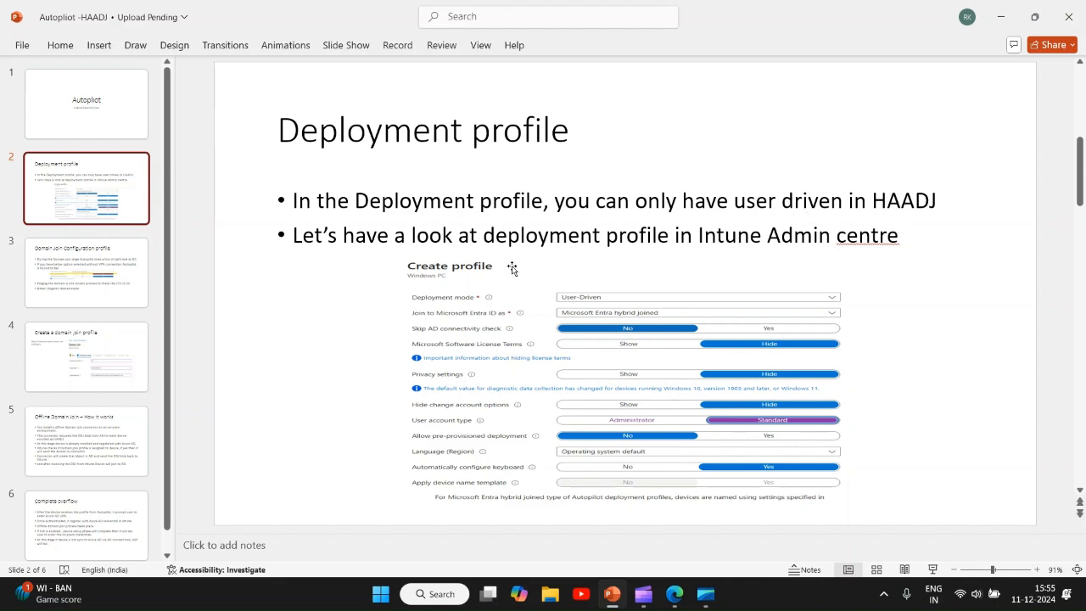
{"action": "mouse_move", "coordinate": [590, 314]}
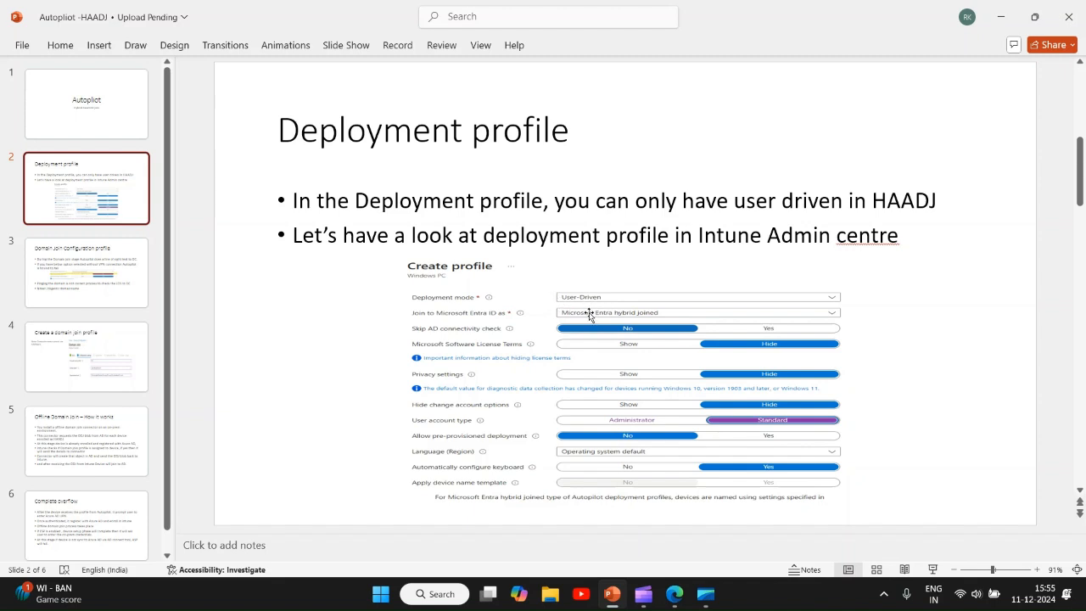
{"action": "mouse_move", "coordinate": [588, 318]}
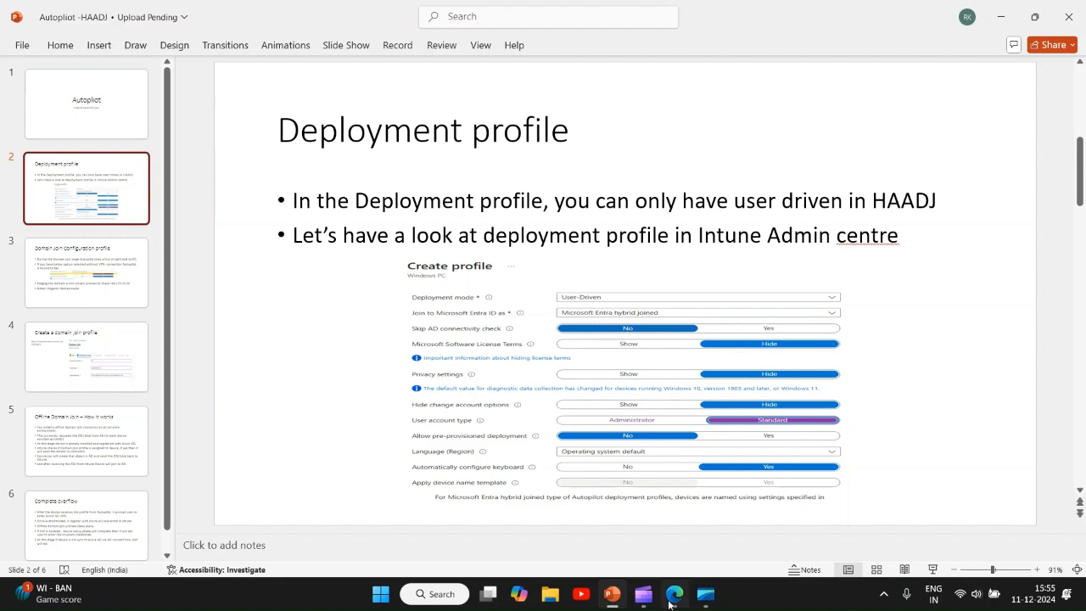
Step: Go from Intune enrollment to the Autopilot deployment profiles list
{"action": "left_click", "coordinate": [674, 593]}
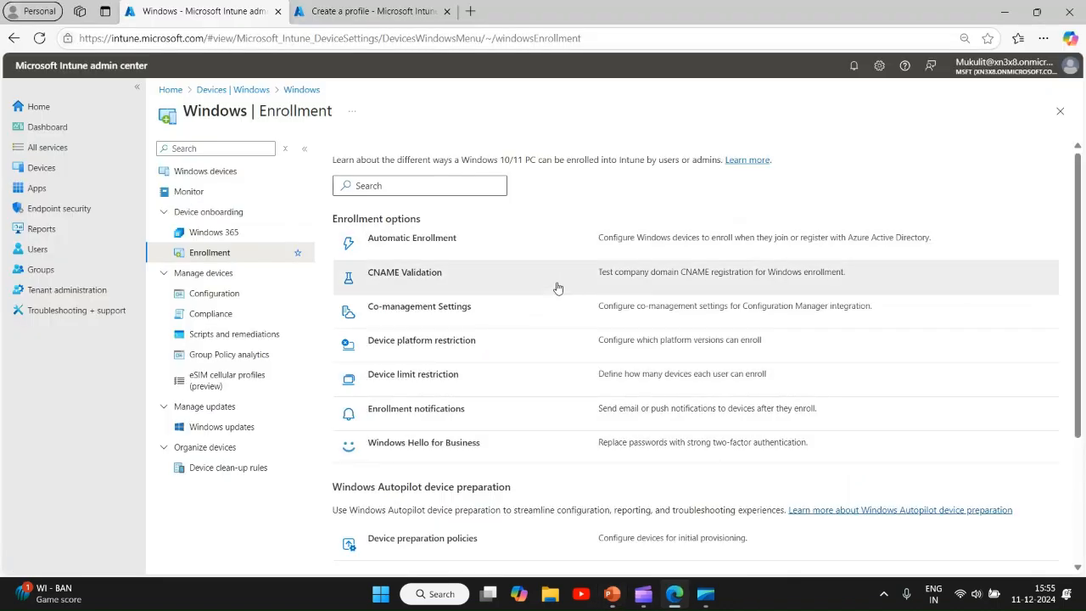
{"action": "scroll", "scroll_direction": "down", "scroll_amount": 3}
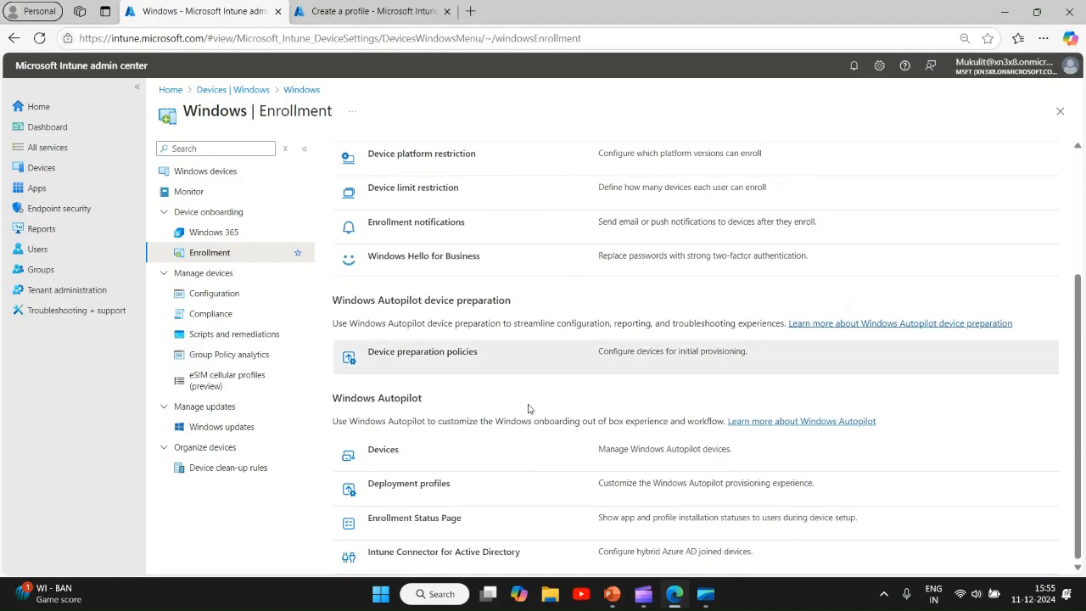
{"action": "left_click", "coordinate": [408, 483]}
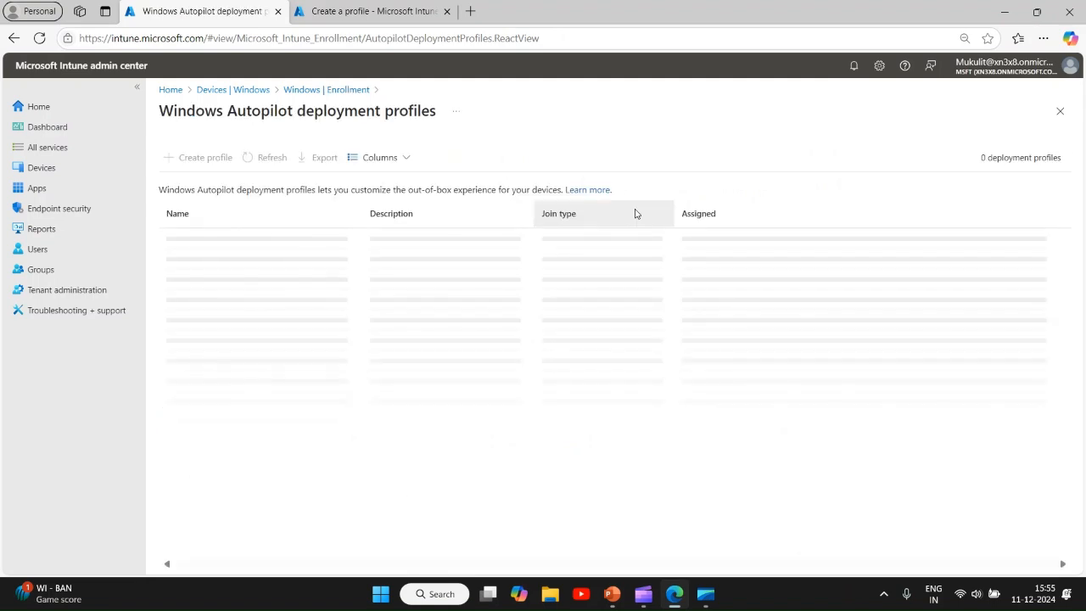
{"action": "mouse_move", "coordinate": [738, 158]}
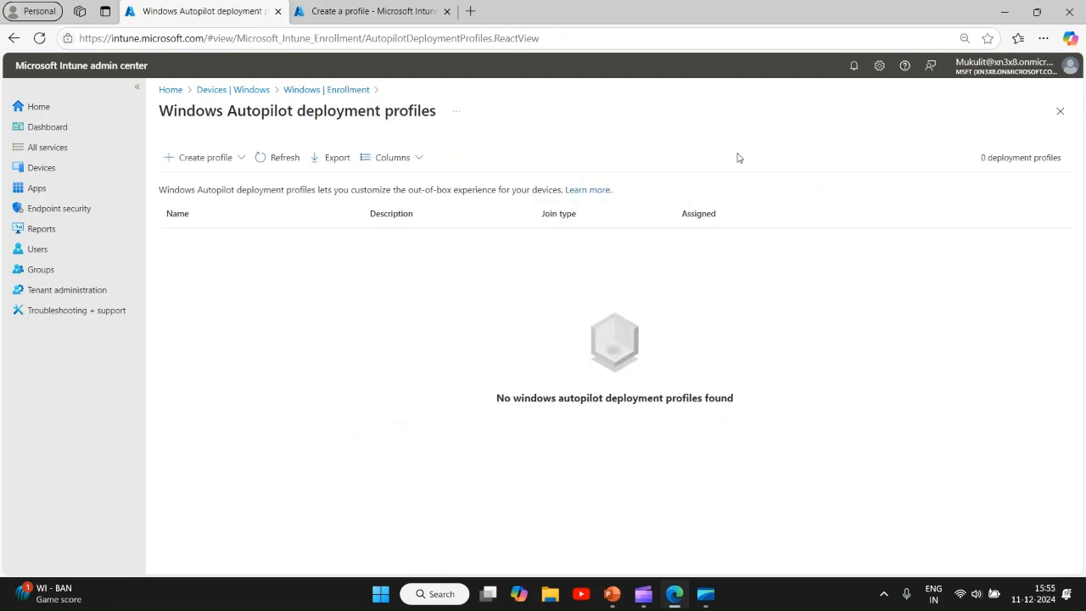
Step: Create a Windows PC profile named HAADJ that converts all targeted devices
{"action": "left_click", "coordinate": [204, 157]}
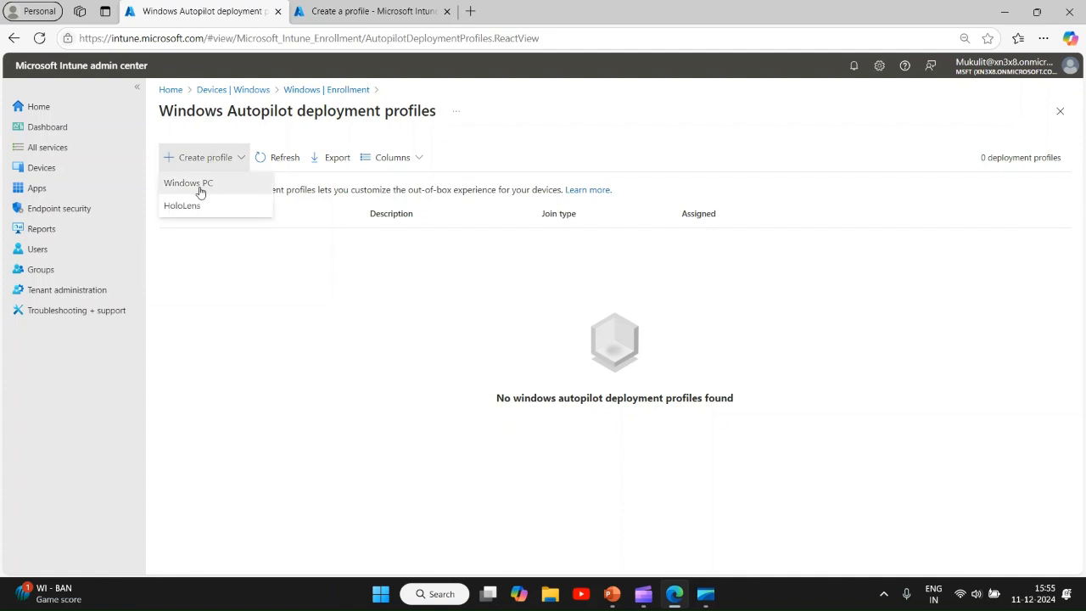
{"action": "left_click", "coordinate": [187, 183]}
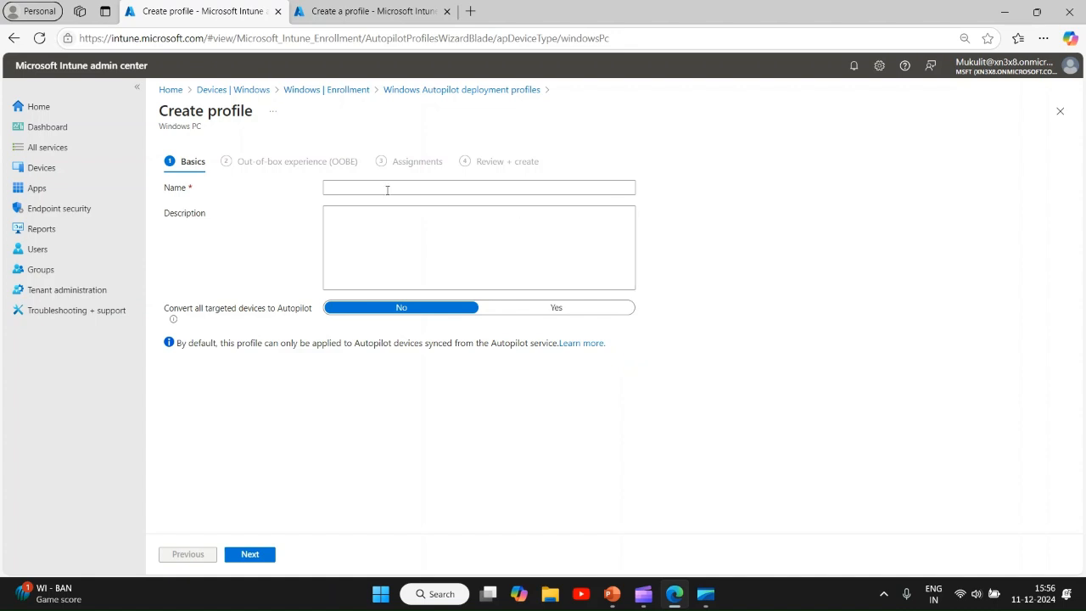
{"action": "type", "text": "HEAD"}
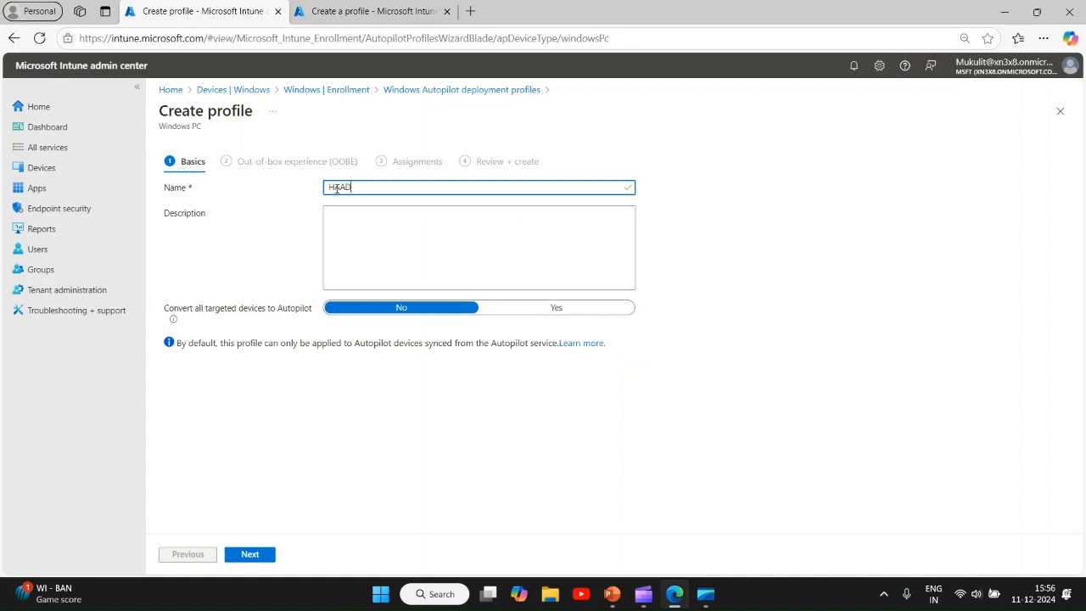
{"action": "left_click", "coordinate": [556, 307]}
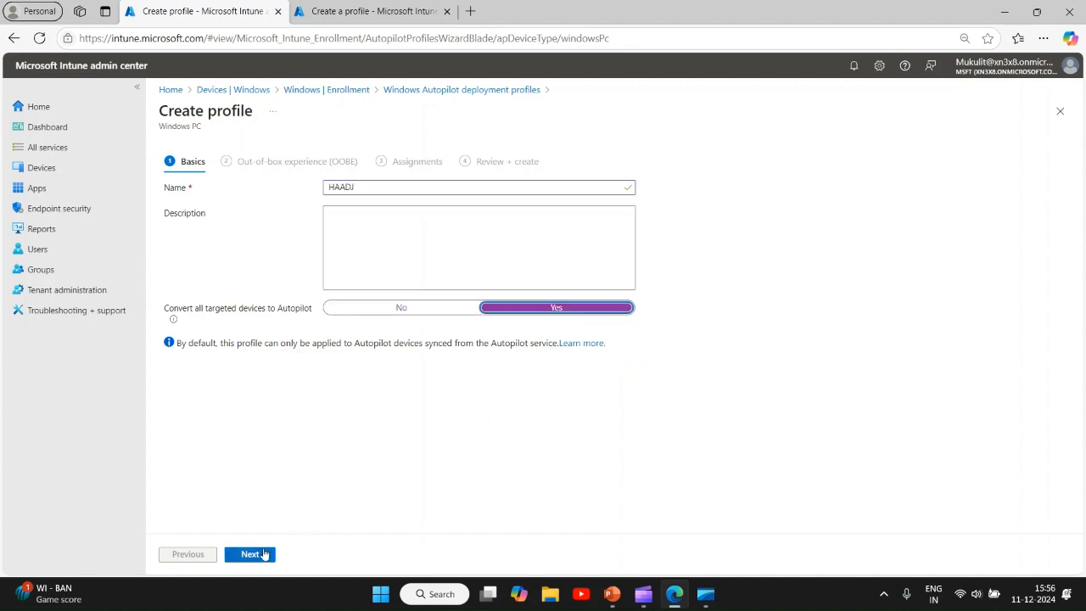
Step: Keep User-Driven deployment mode and join devices as Microsoft Entra hybrid joined
{"action": "left_click", "coordinate": [250, 553]}
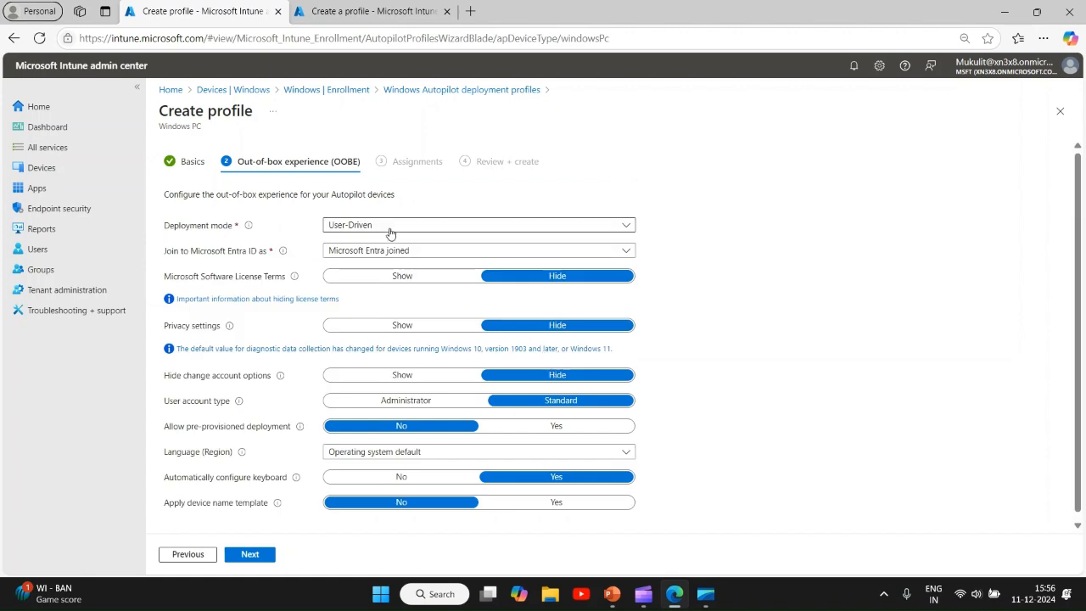
{"action": "left_click", "coordinate": [477, 225]}
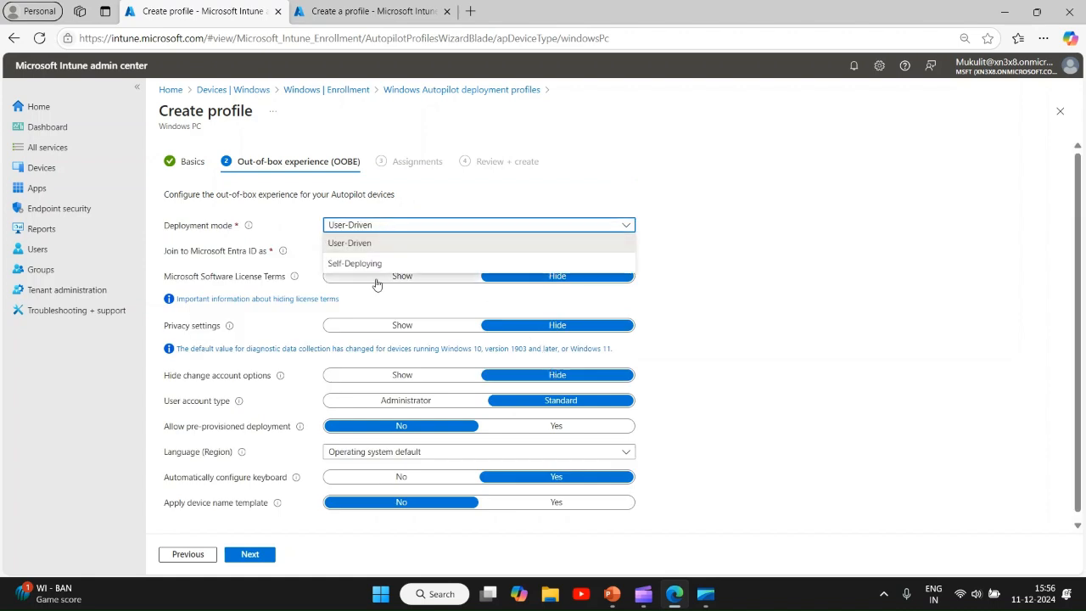
{"action": "left_click", "coordinate": [354, 263]}
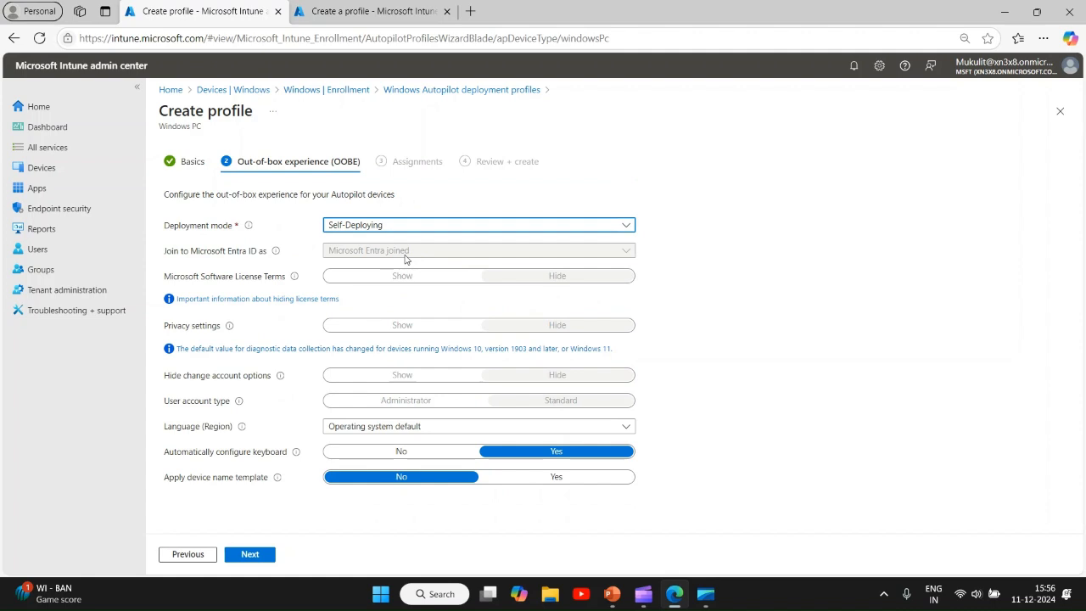
{"action": "left_click", "coordinate": [478, 224]}
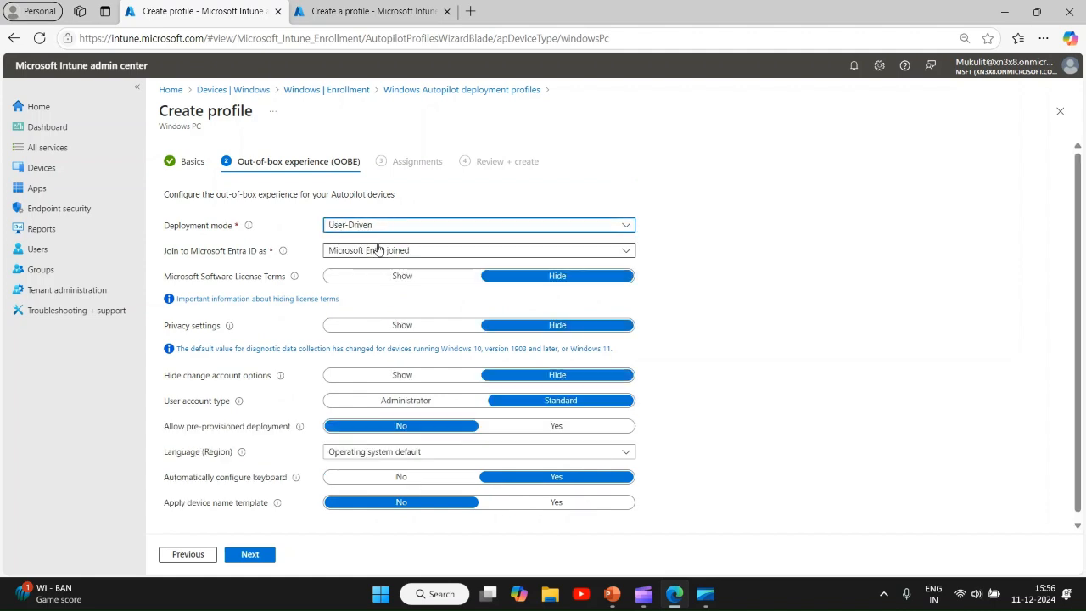
{"action": "left_click", "coordinate": [478, 249]}
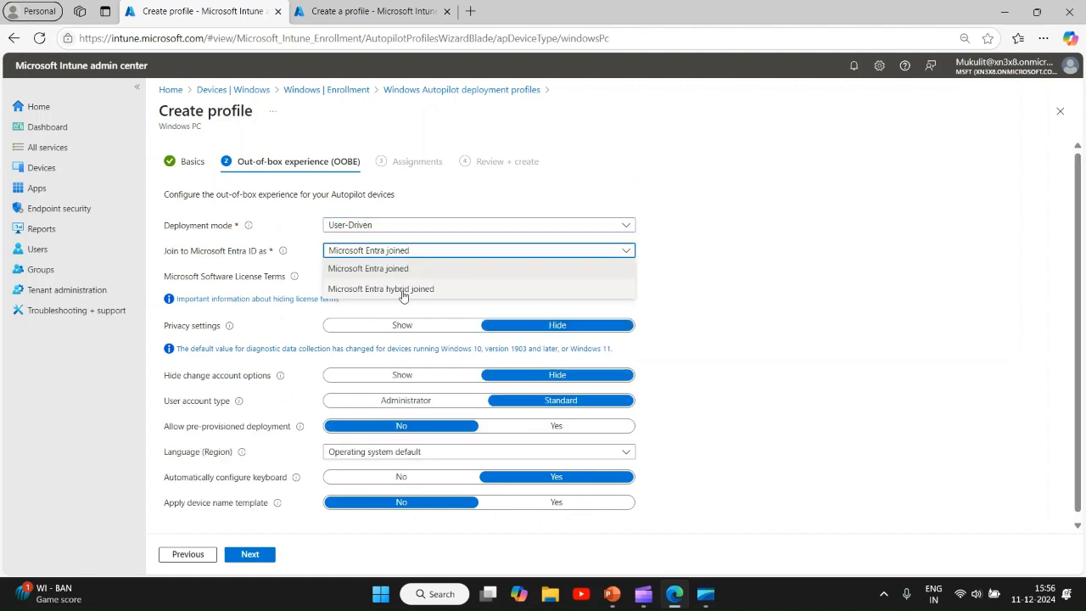
{"action": "left_click", "coordinate": [380, 289]}
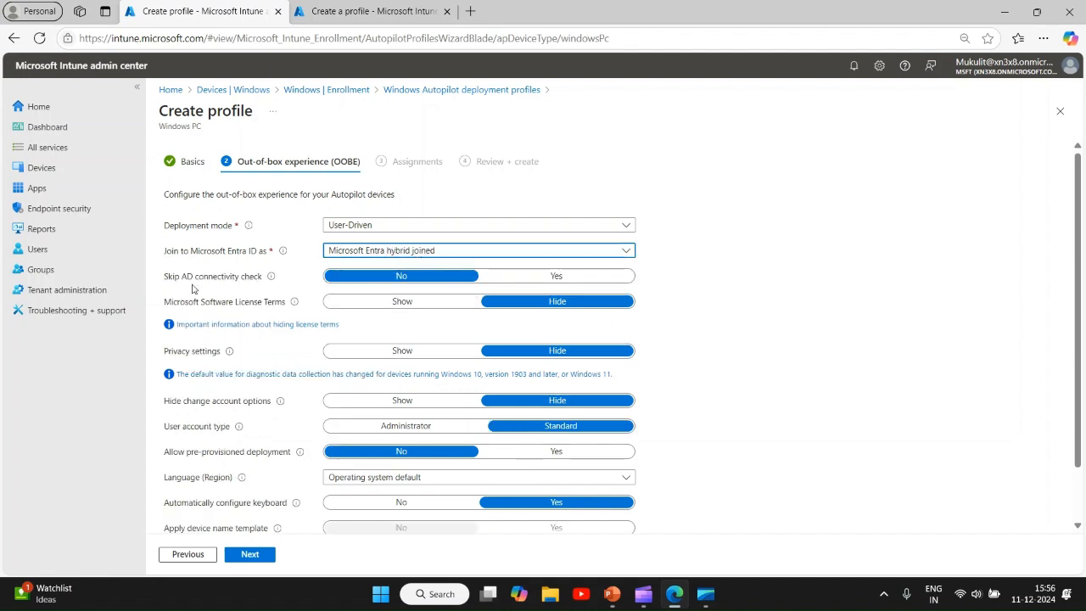
{"action": "mouse_move", "coordinate": [213, 288]}
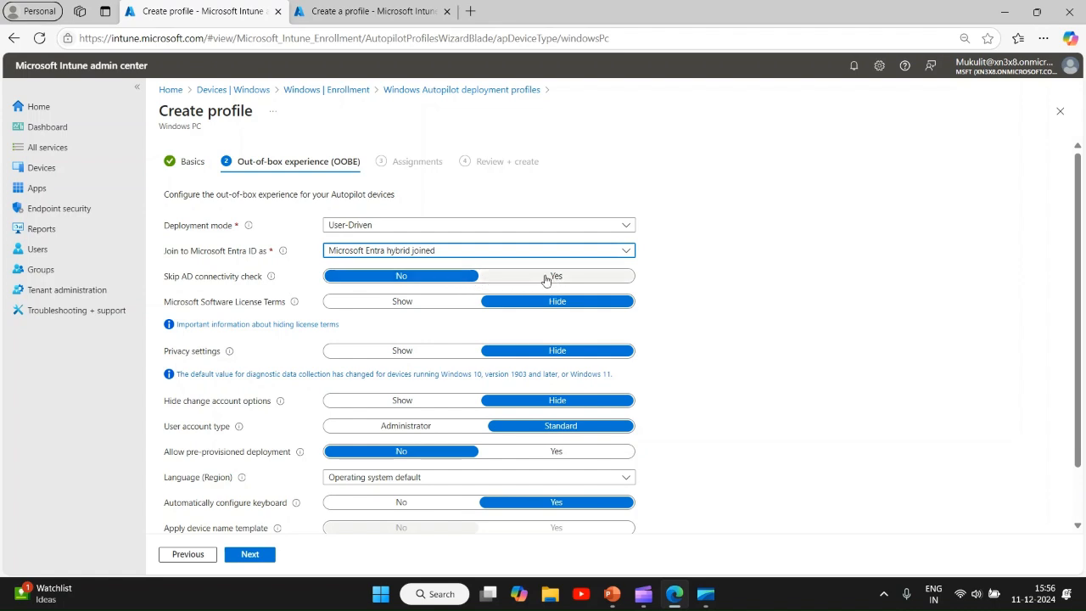
{"action": "left_click", "coordinate": [400, 276]}
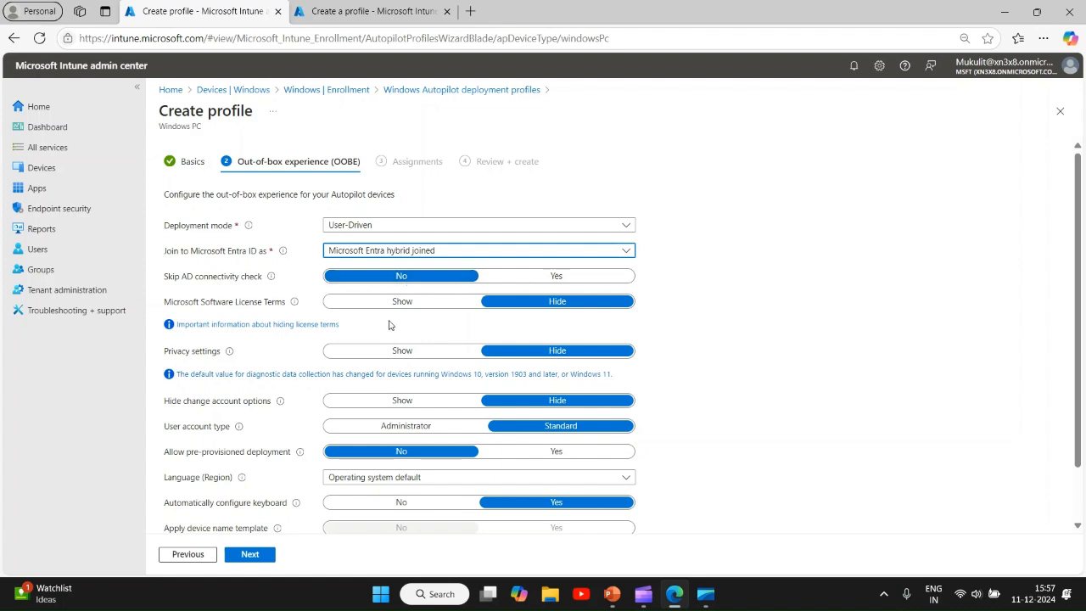
Step: Set the HAADJ profile language to English (United States), then return to PowerPoint
{"action": "scroll", "scroll_direction": "down", "scroll_amount": 3}
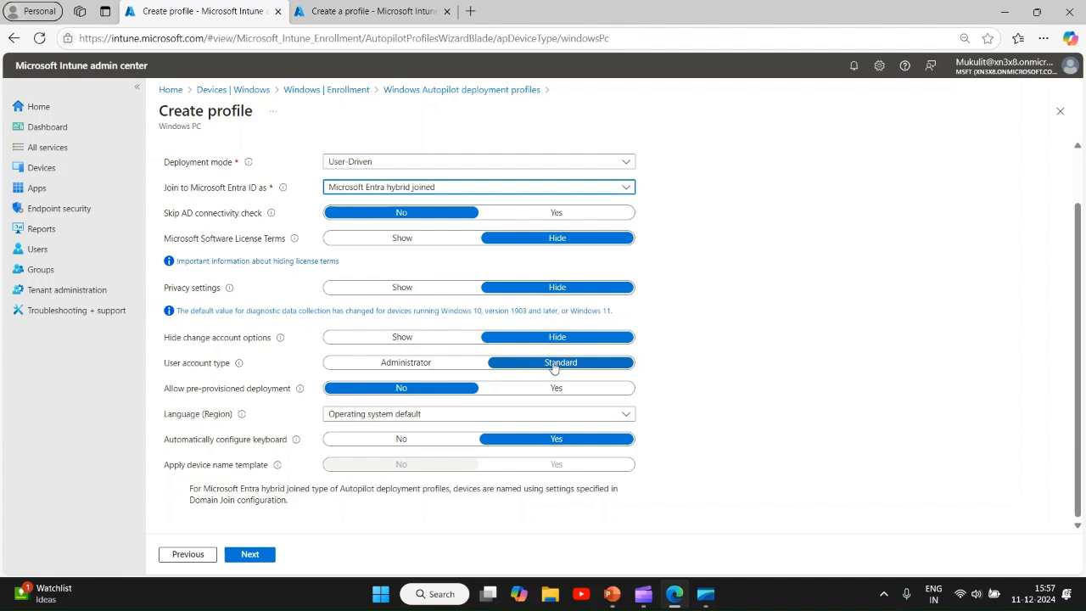
{"action": "mouse_move", "coordinate": [553, 369]}
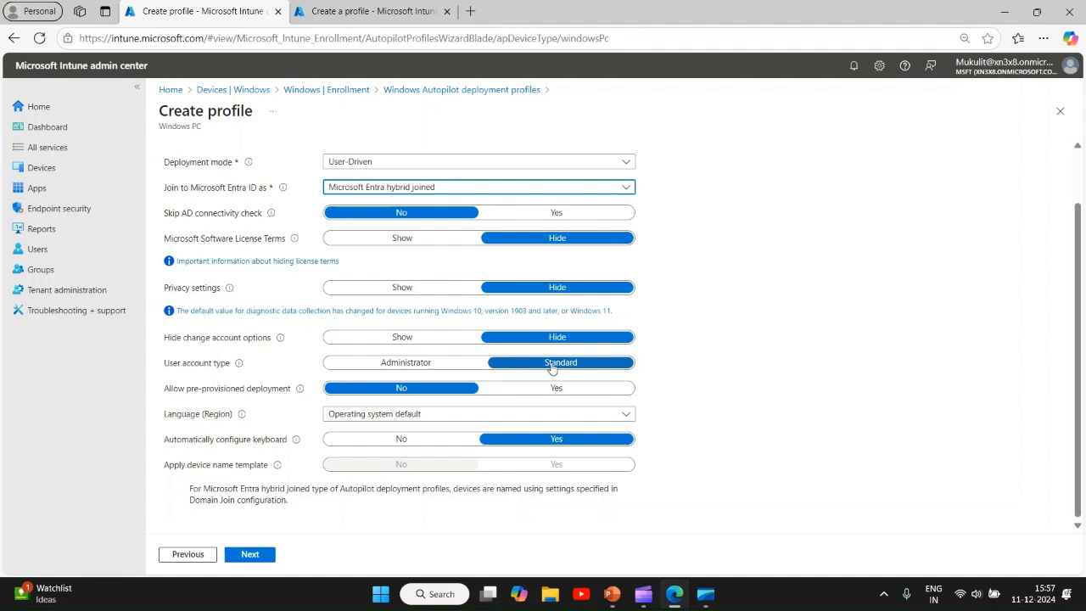
{"action": "mouse_move", "coordinate": [580, 369]}
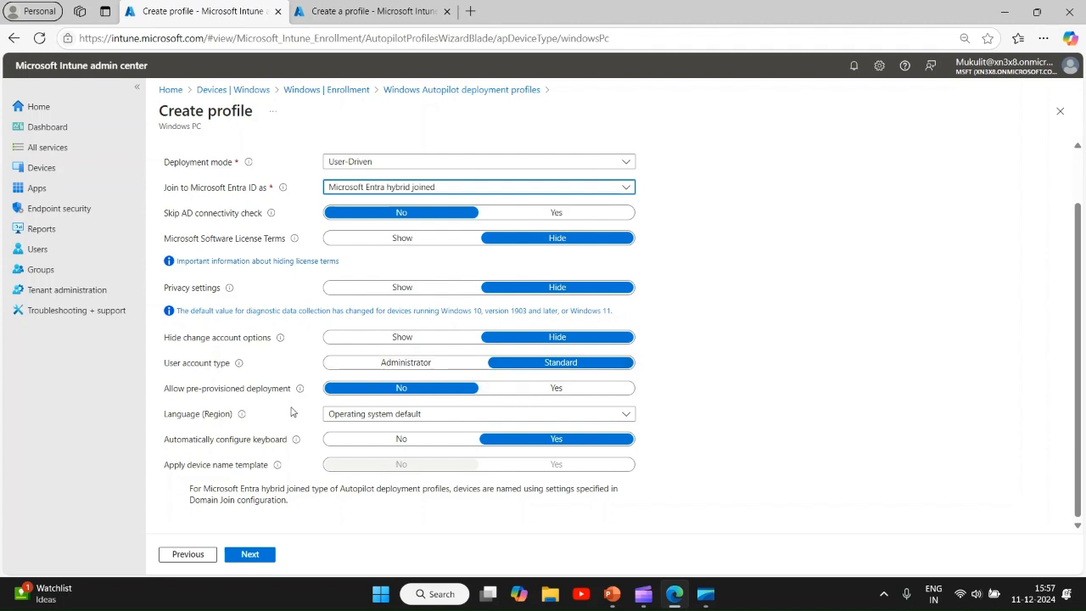
{"action": "mouse_move", "coordinate": [296, 399]}
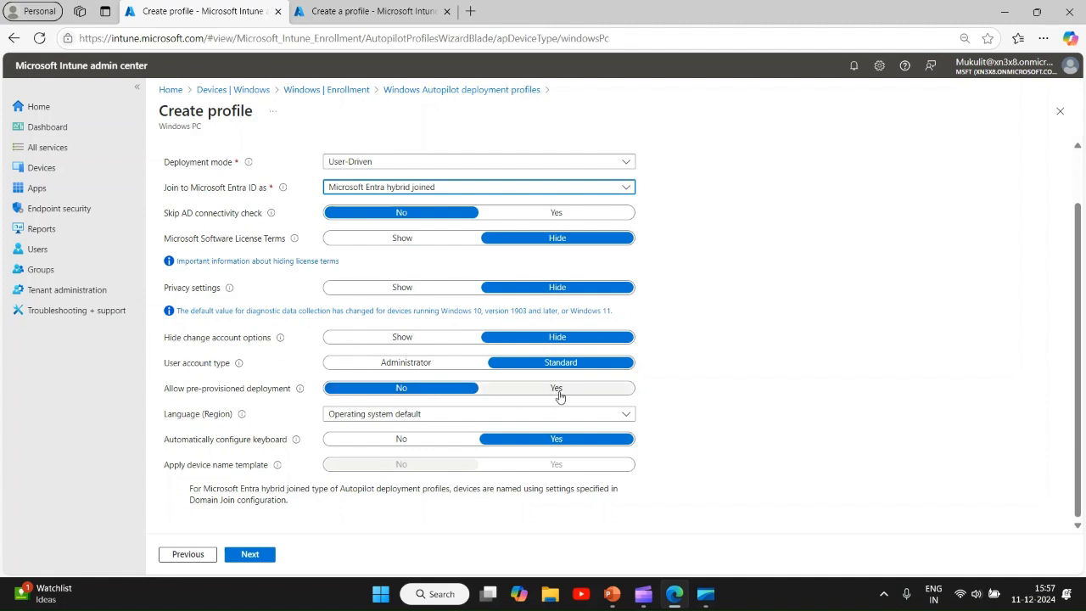
{"action": "left_click", "coordinate": [478, 413]}
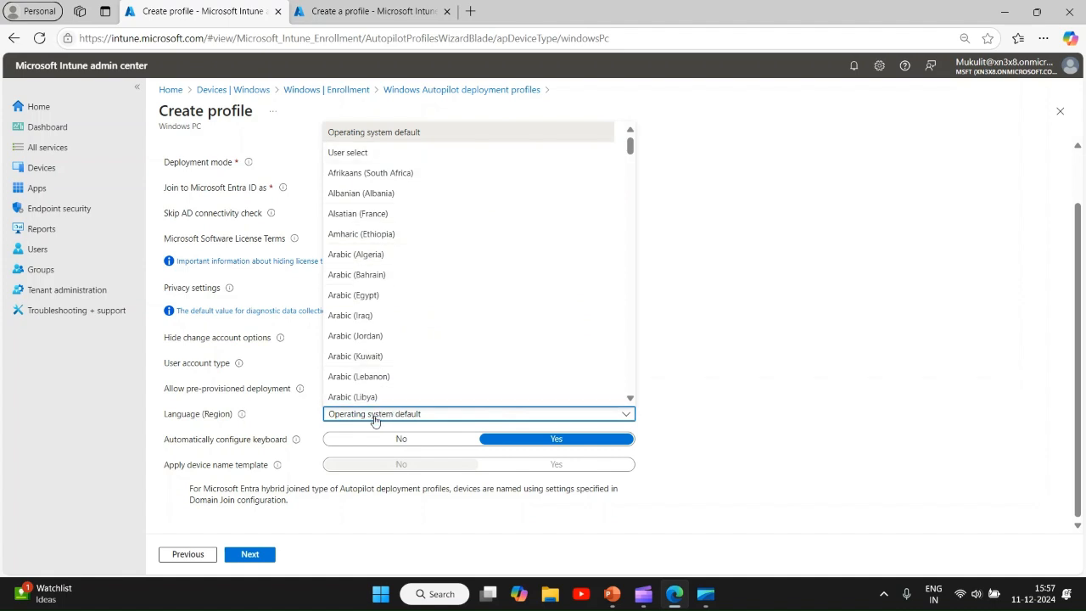
{"action": "scroll", "scroll_direction": "down", "scroll_amount": 3}
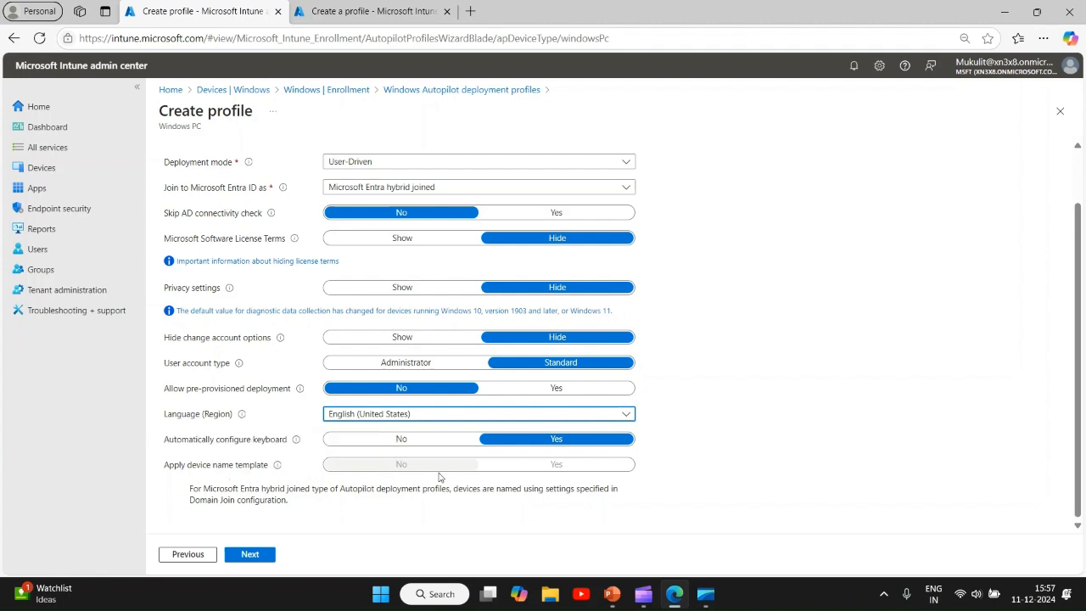
{"action": "mouse_move", "coordinate": [401, 473]}
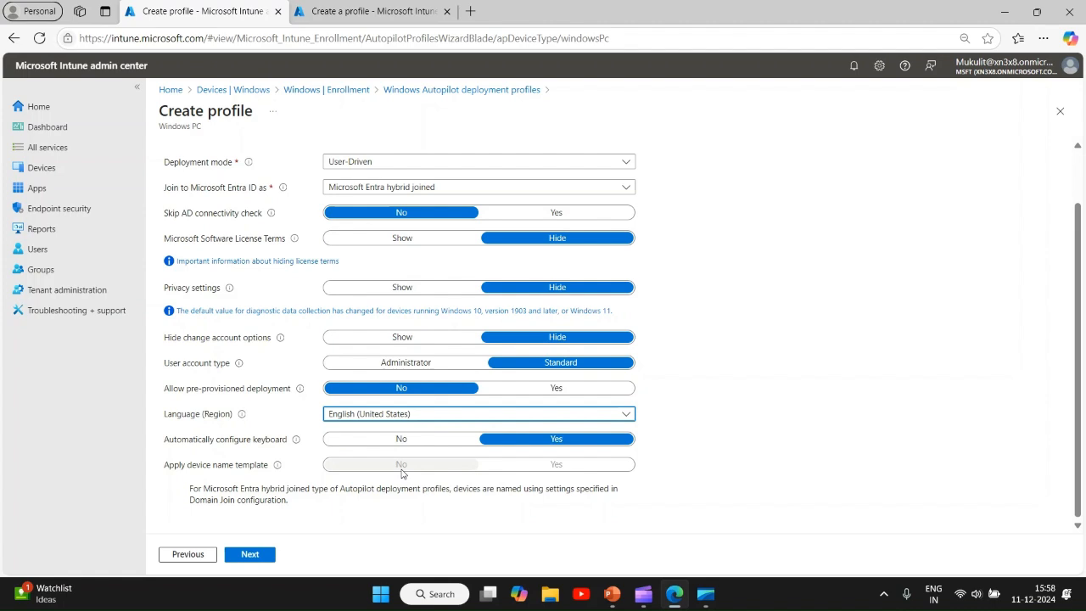
{"action": "mouse_move", "coordinate": [405, 473]}
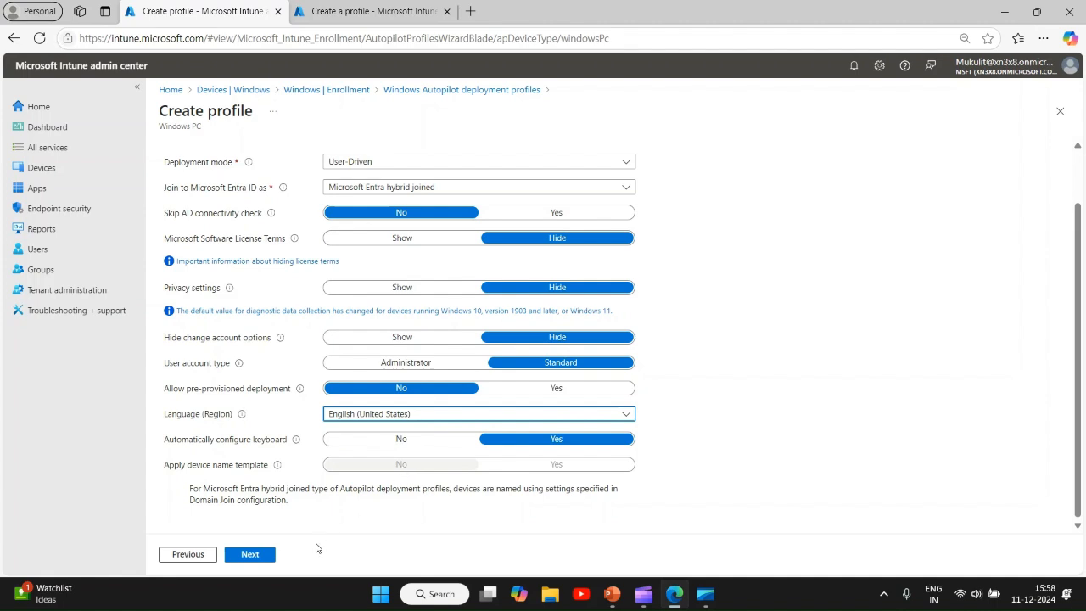
{"action": "left_click", "coordinate": [249, 554]}
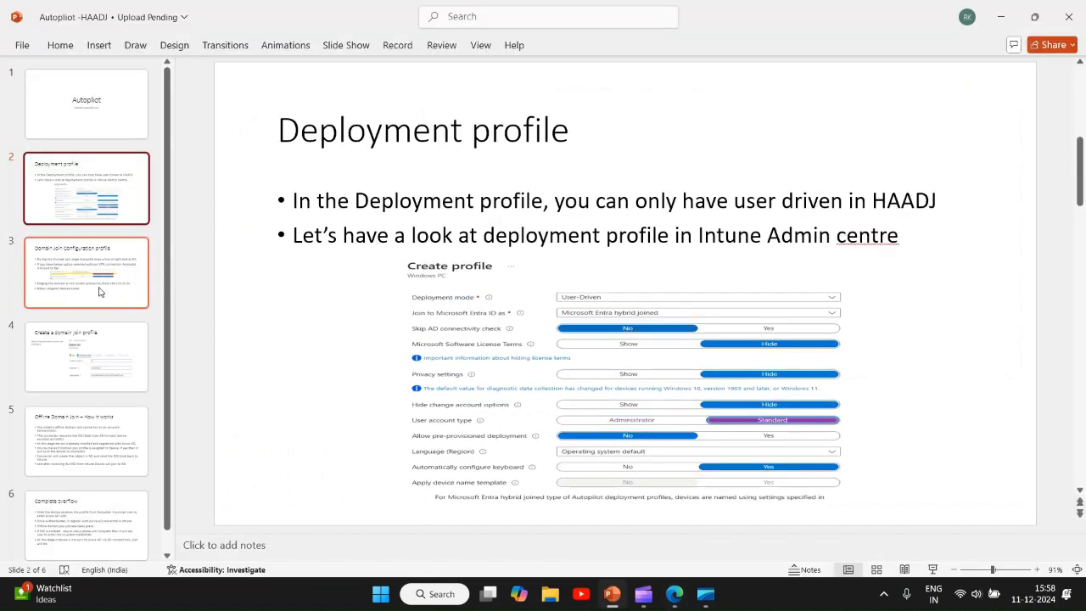
Step: Show slide 3, Domain Join Configuration profile, about line-of-sight to the DC
{"action": "left_click", "coordinate": [86, 271]}
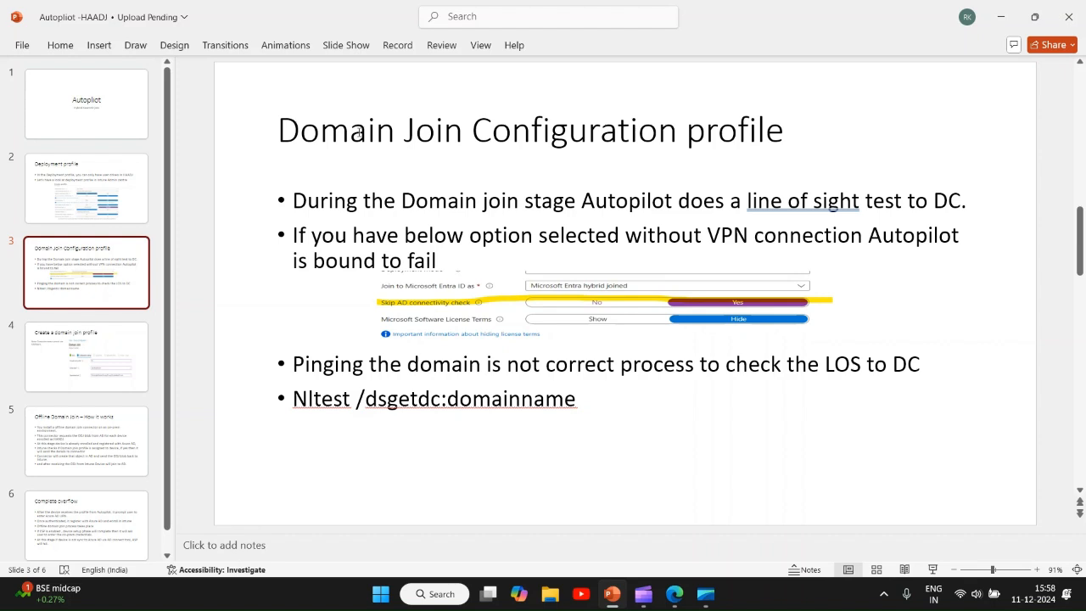
{"action": "mouse_move", "coordinate": [727, 143]}
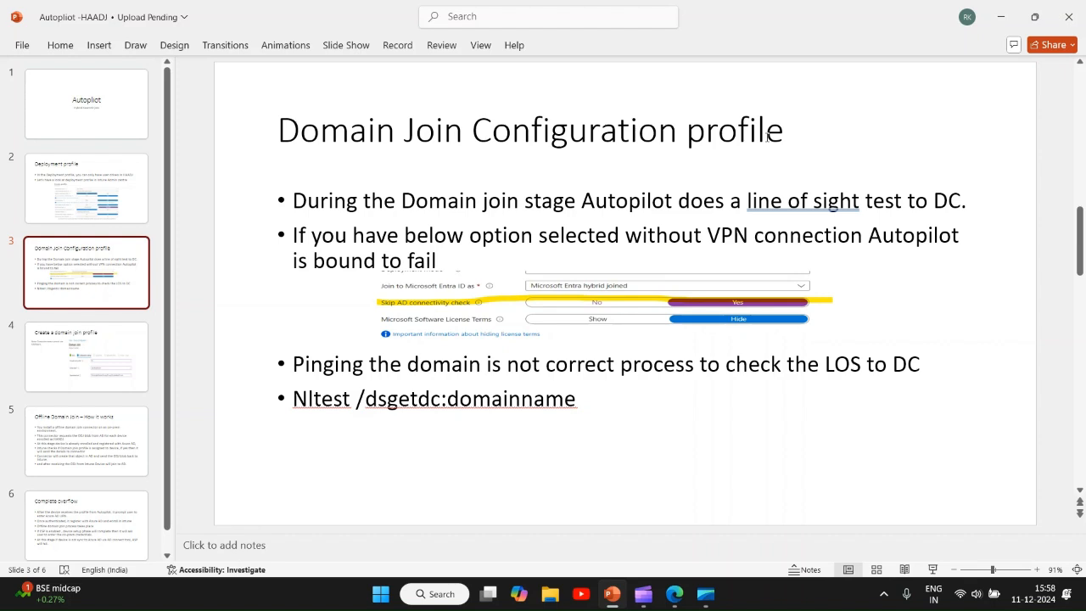
{"action": "mouse_move", "coordinate": [767, 136]}
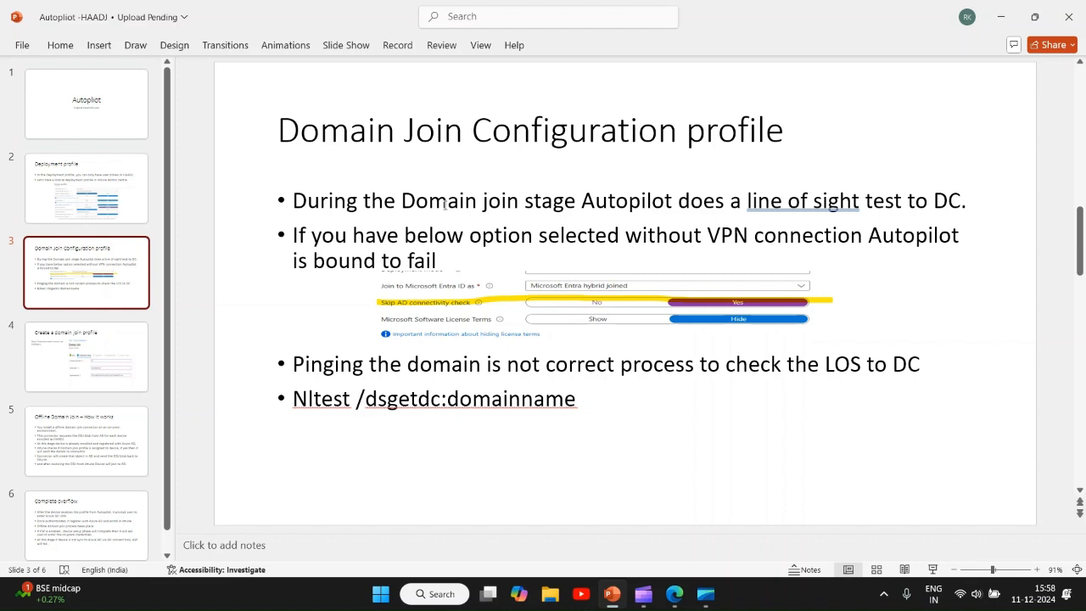
{"action": "mouse_move", "coordinate": [559, 200]}
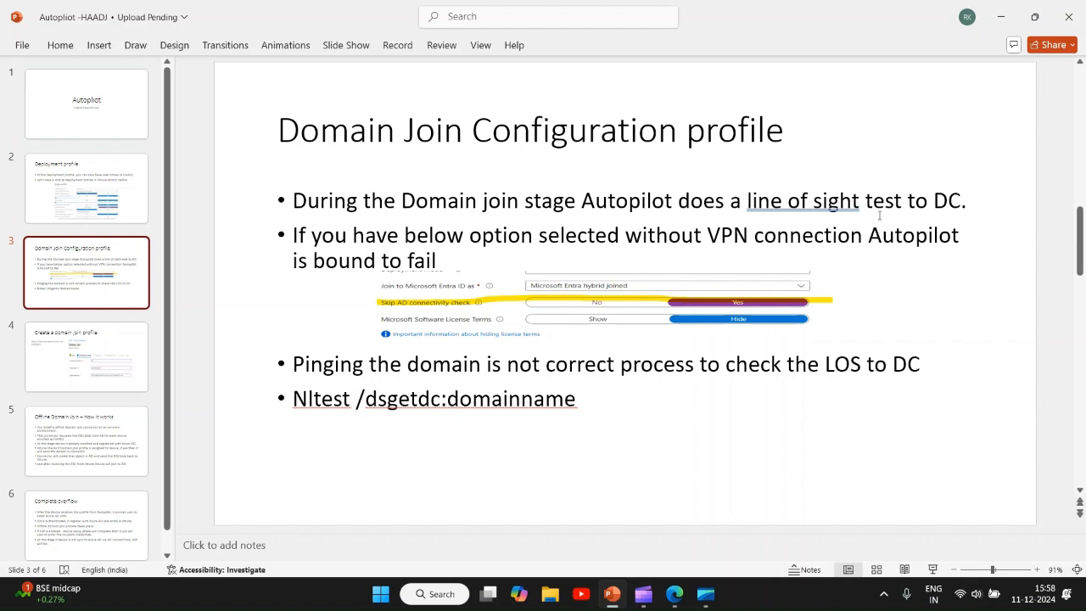
{"action": "mouse_move", "coordinate": [965, 205]}
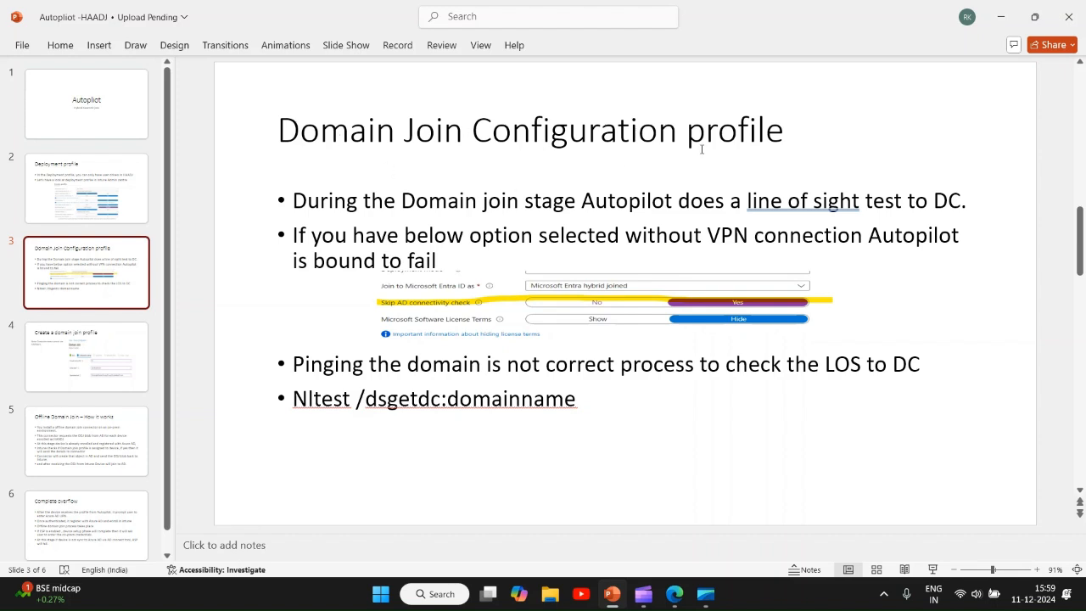
{"action": "mouse_move", "coordinate": [513, 320]}
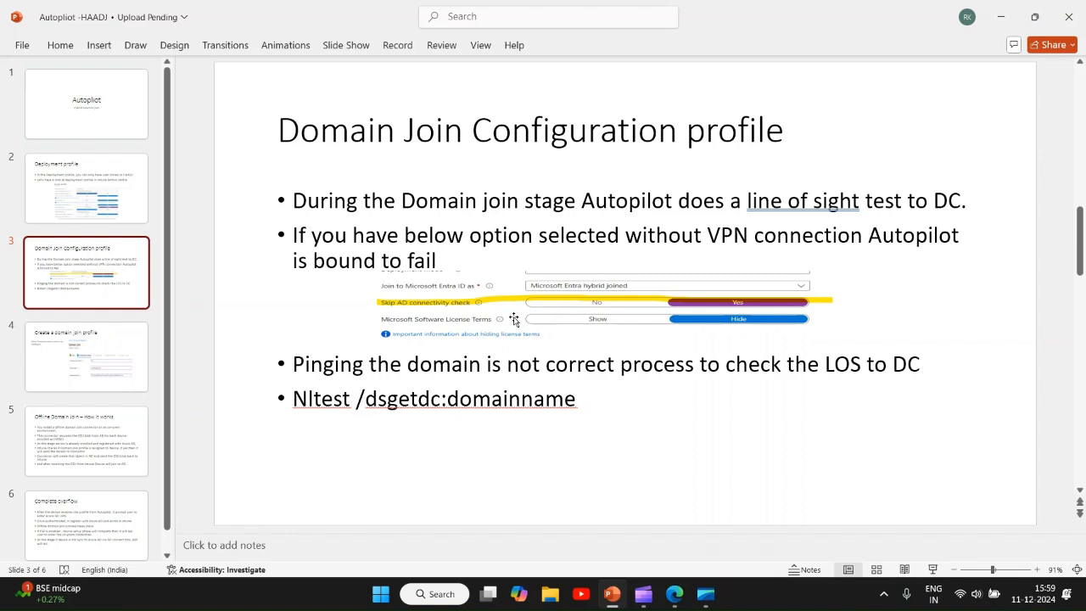
{"action": "mouse_move", "coordinate": [537, 239]}
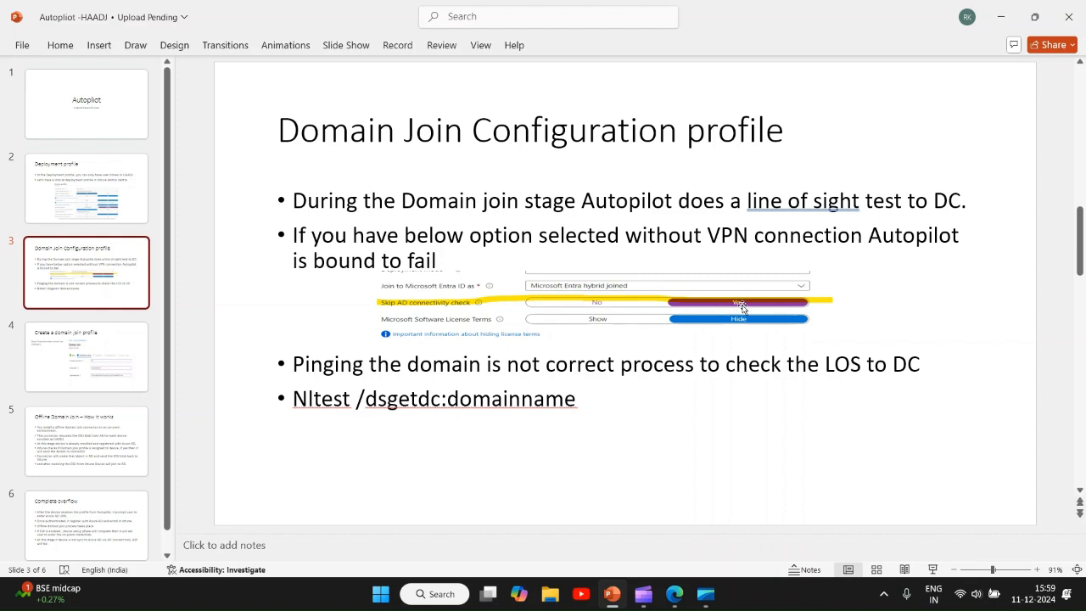
{"action": "mouse_move", "coordinate": [740, 307]}
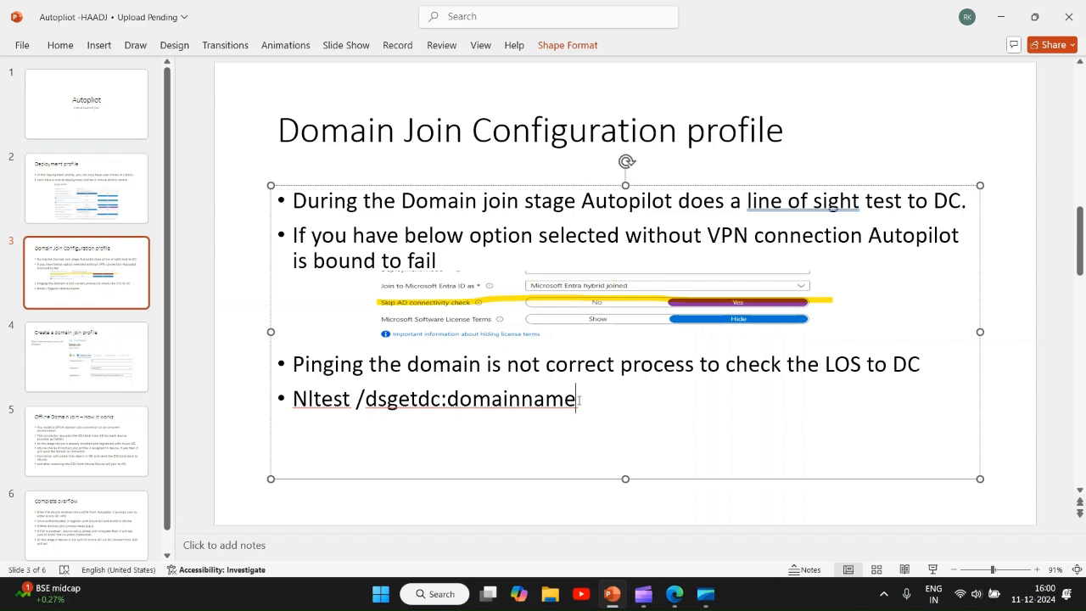
{"action": "mouse_move", "coordinate": [626, 389]}
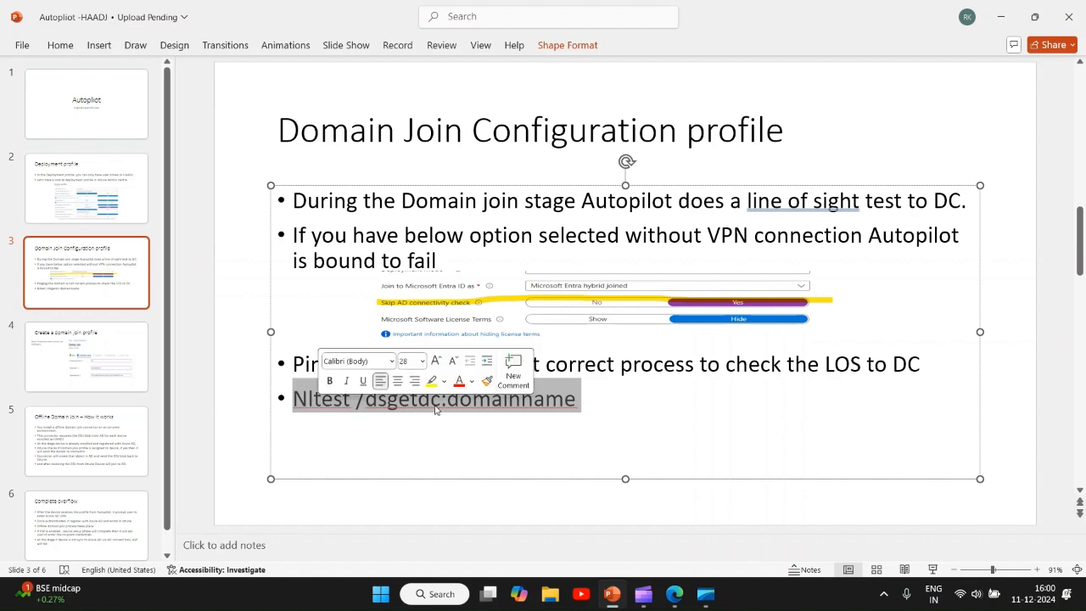
{"action": "mouse_move", "coordinate": [53, 365]}
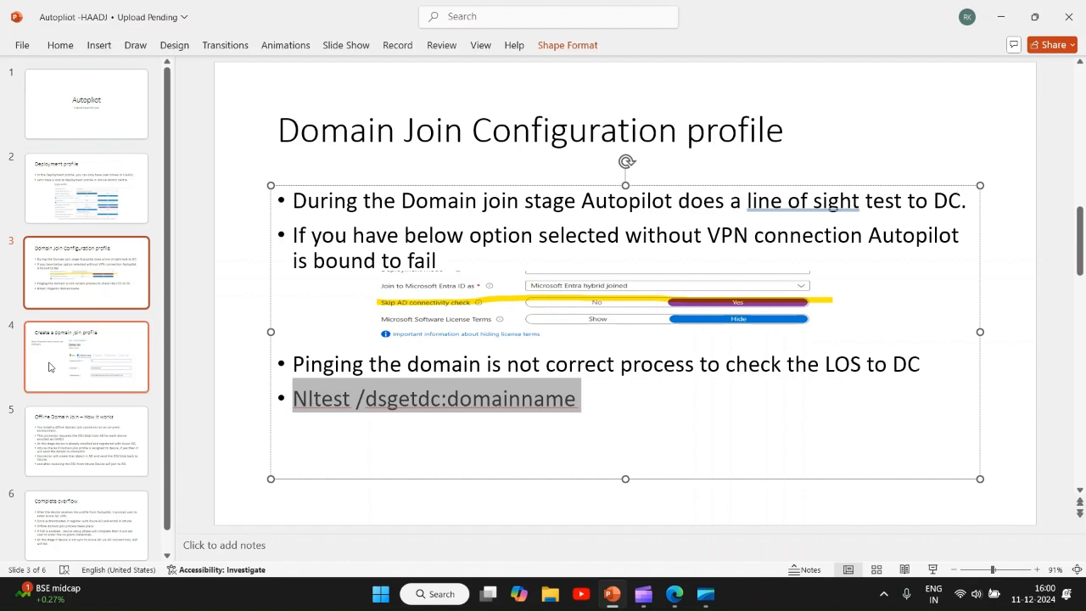
Step: Show slide 4, Create a domain join profile, with example configuration values
{"action": "left_click", "coordinate": [86, 355]}
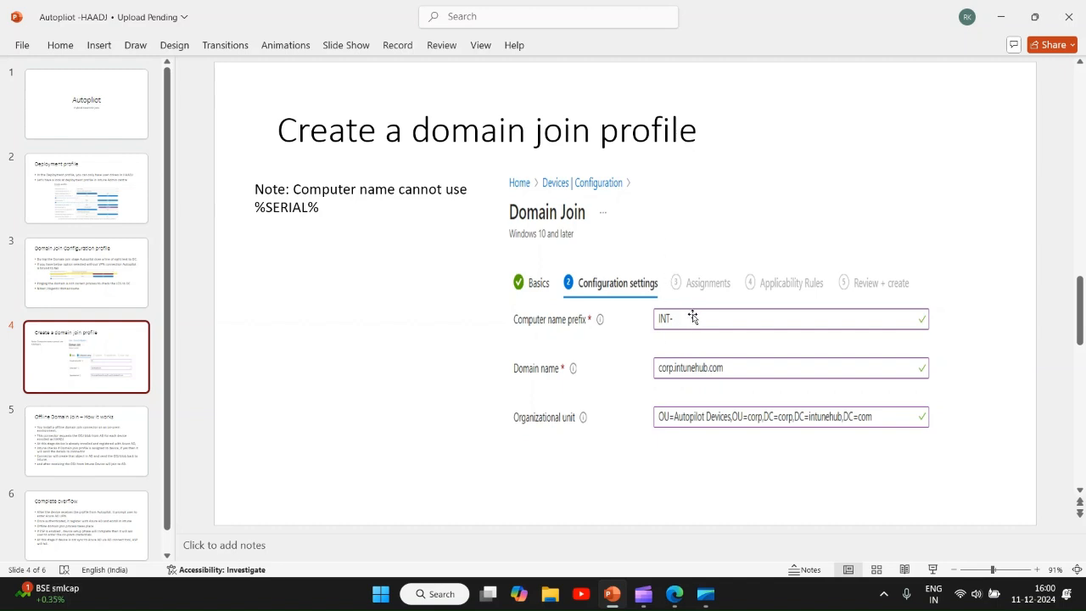
{"action": "mouse_move", "coordinate": [581, 330]}
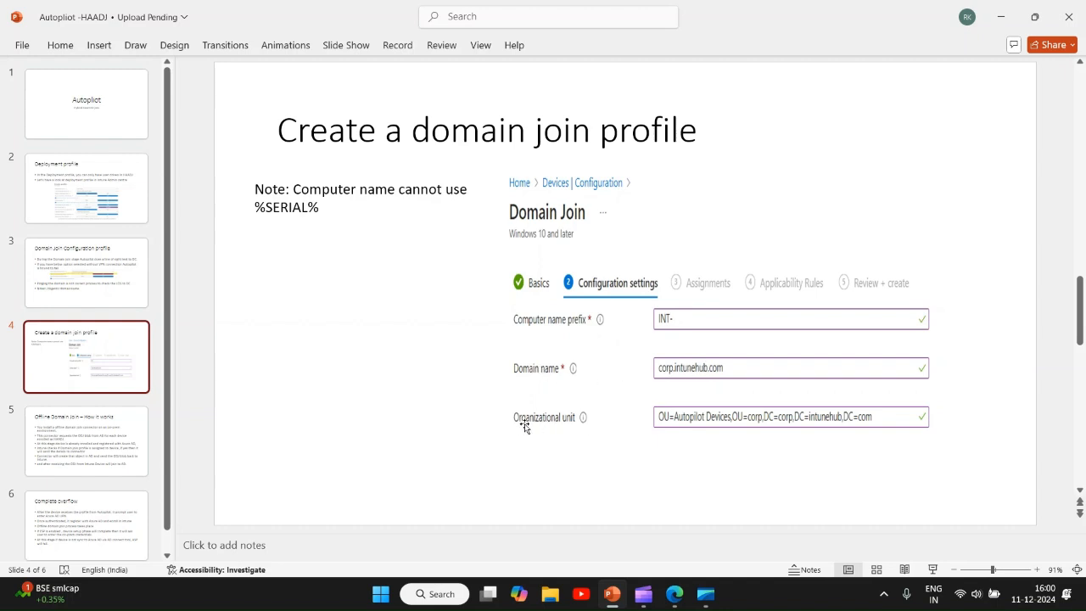
{"action": "mouse_move", "coordinate": [732, 426]}
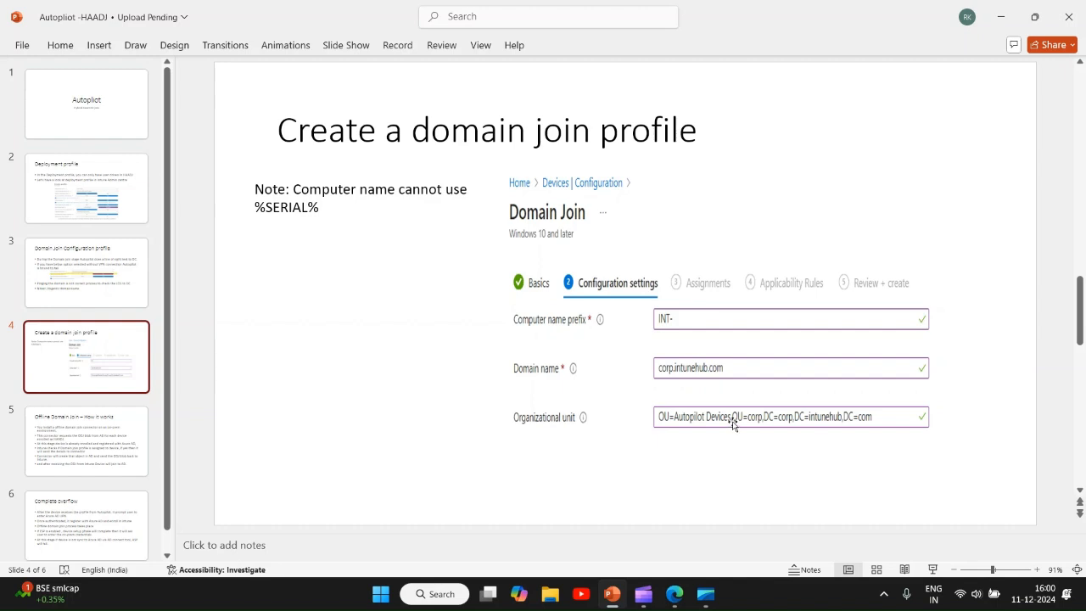
{"action": "mouse_move", "coordinate": [682, 345]}
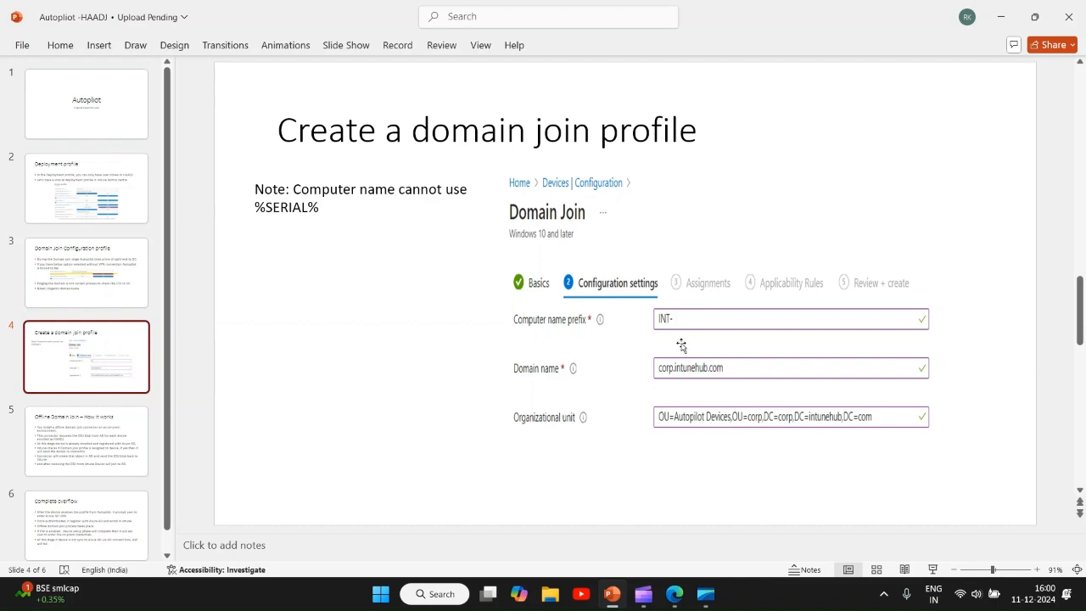
{"action": "mouse_move", "coordinate": [708, 358]}
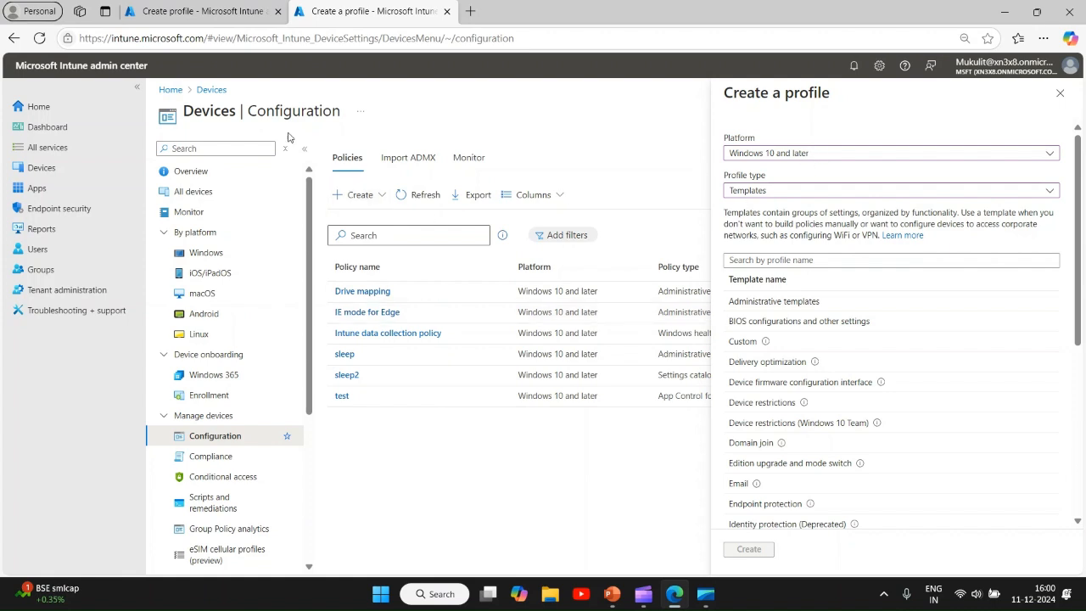
{"action": "mouse_move", "coordinate": [848, 231]}
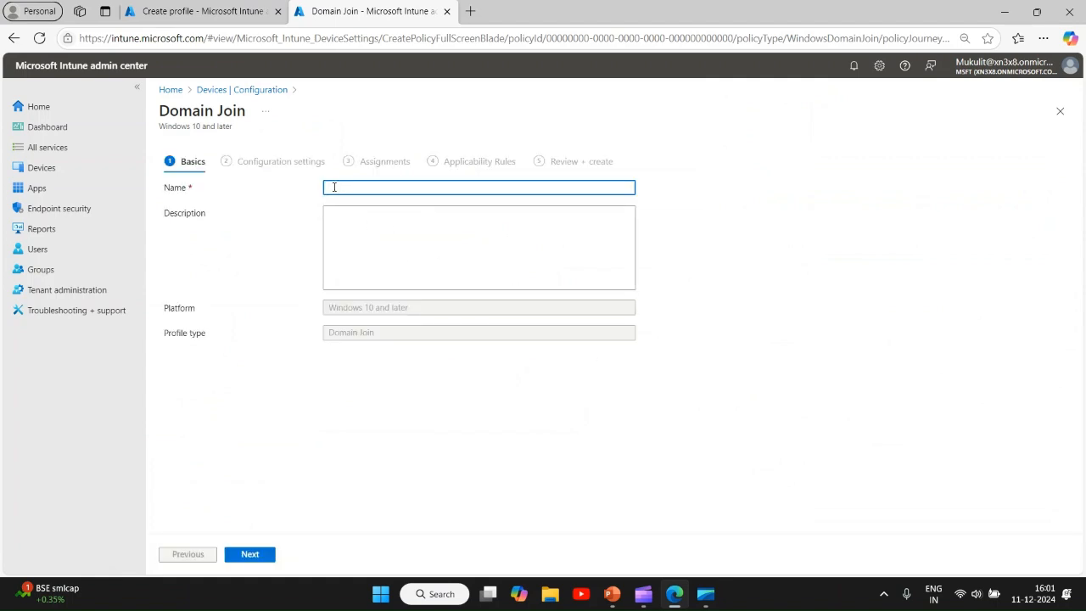
Step: Name the Domain Join profile HAADJ and continue to its configuration settings
{"action": "type", "text": "HEAD"}
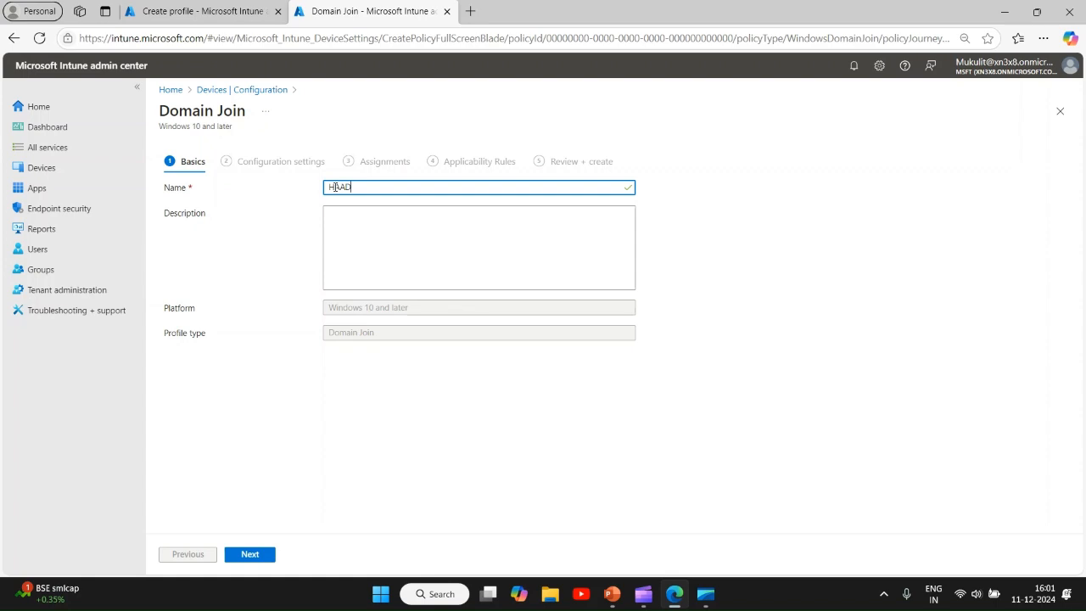
{"action": "left_click", "coordinate": [249, 553]}
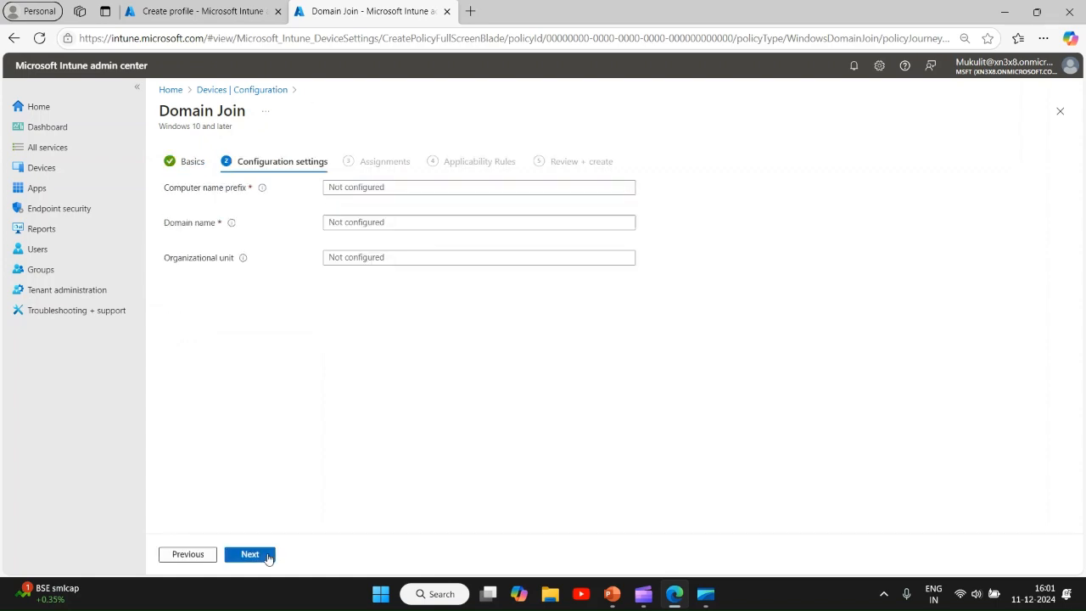
Step: Enter computer name prefix INT- and domain name corp.intunehub.com
{"action": "left_click", "coordinate": [478, 186]}
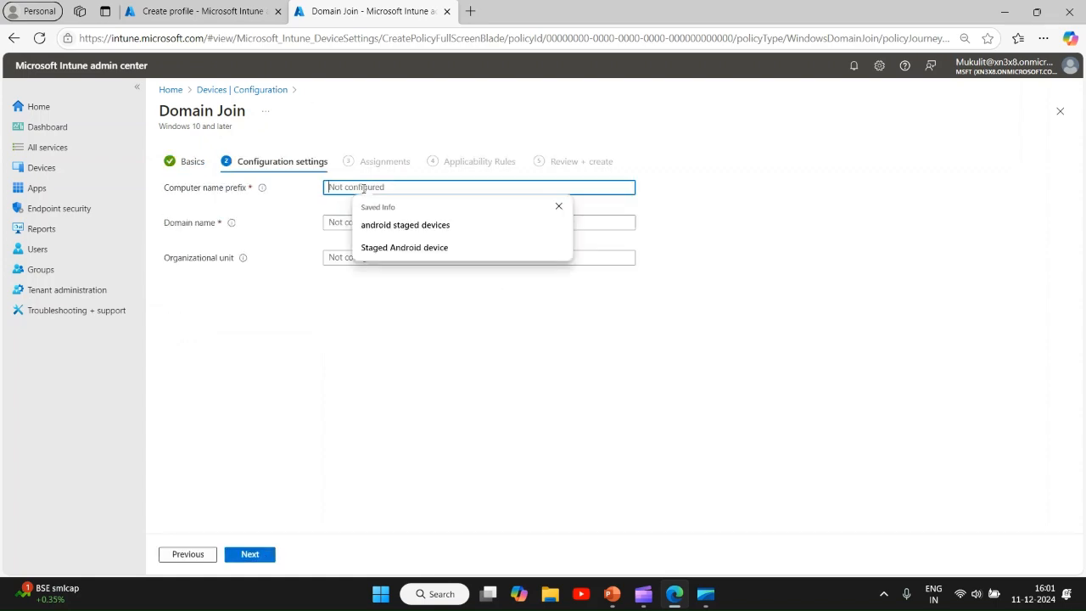
{"action": "type", "text": "INT"}
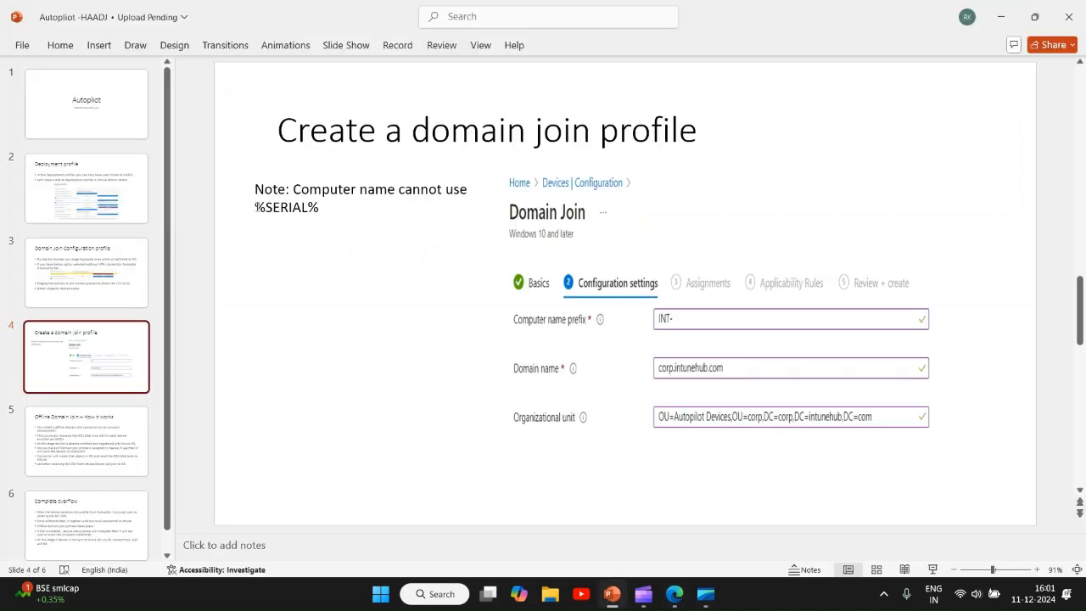
{"action": "double_click", "coordinate": [285, 207]}
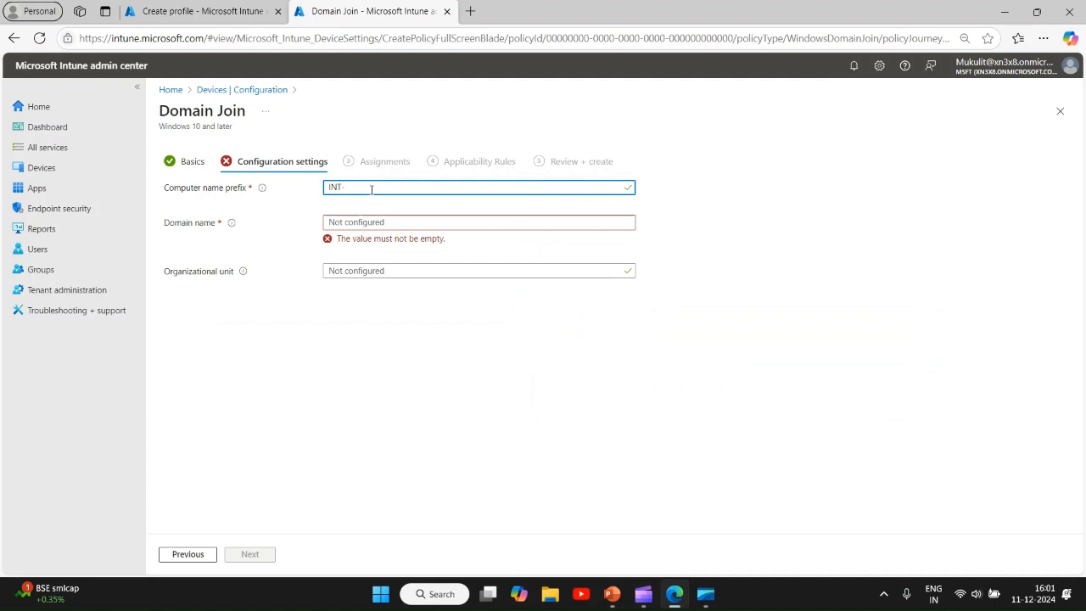
{"action": "type", "text": "corp.intunehub.com"}
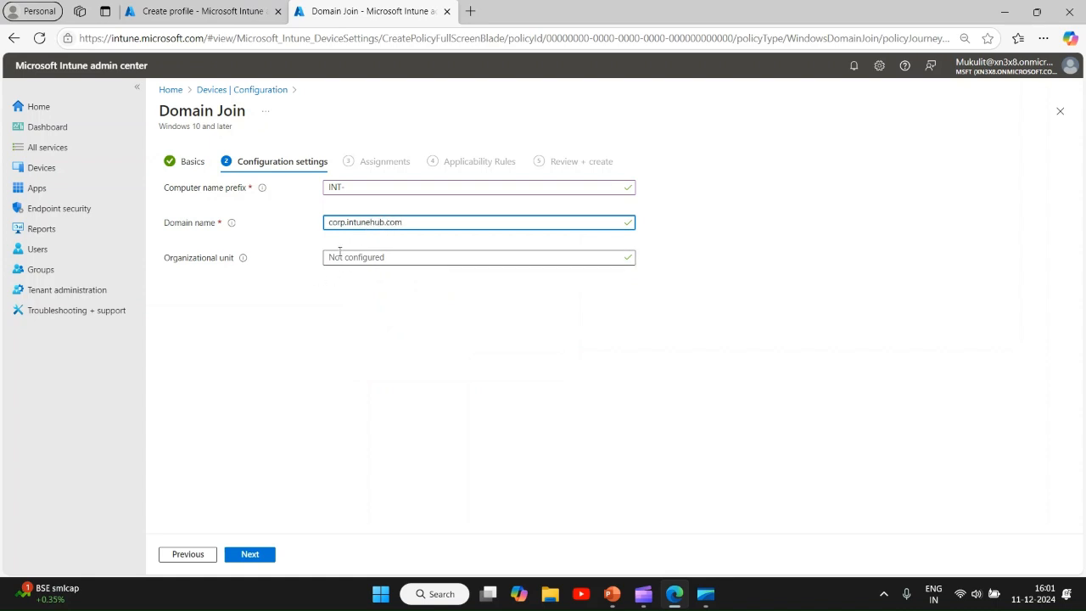
{"action": "left_click", "coordinate": [478, 257]}
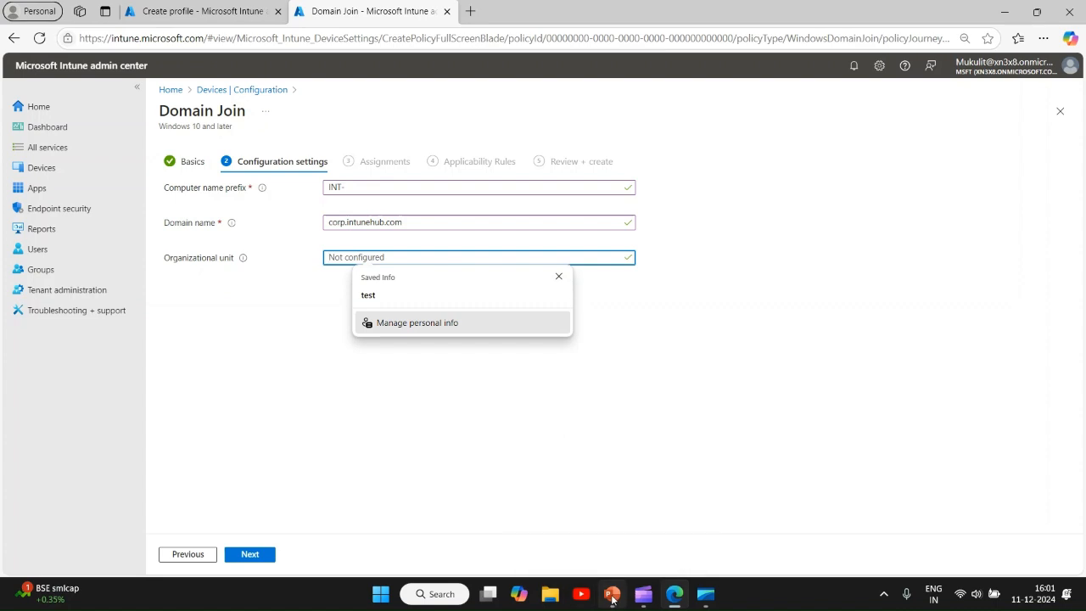
Step: Return to PowerPoint and advance to the Offline Domain Join – How it works slide
{"action": "left_click", "coordinate": [612, 593]}
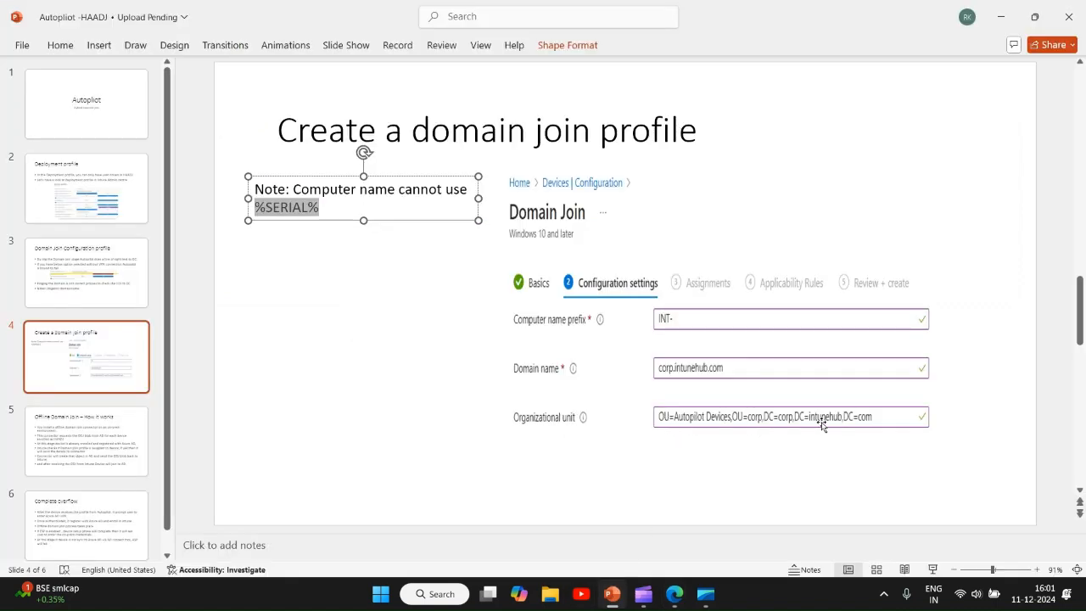
{"action": "mouse_move", "coordinate": [880, 416]}
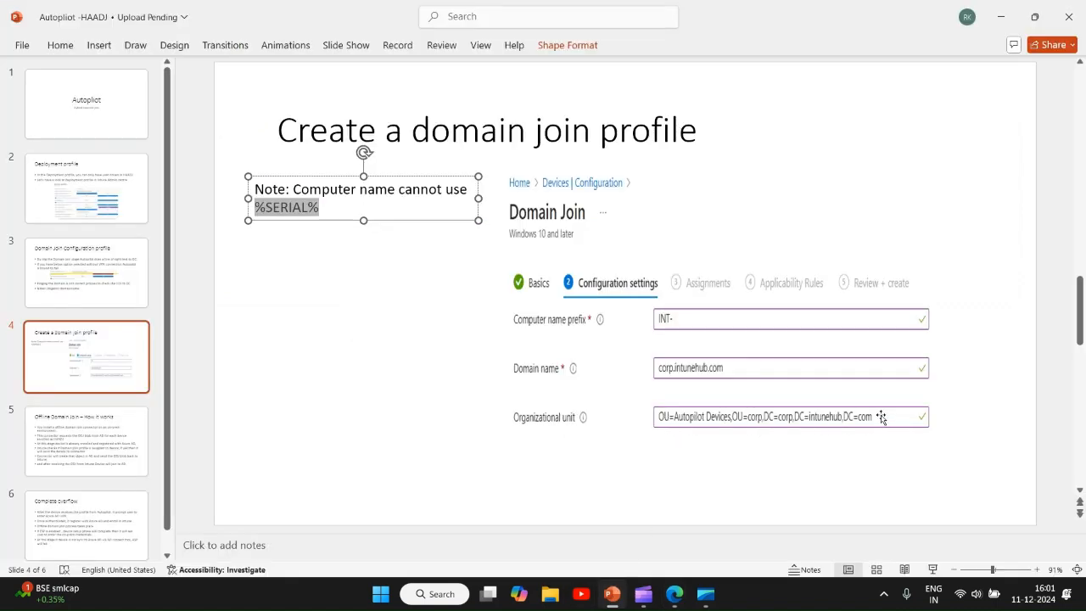
{"action": "mouse_move", "coordinate": [705, 437]}
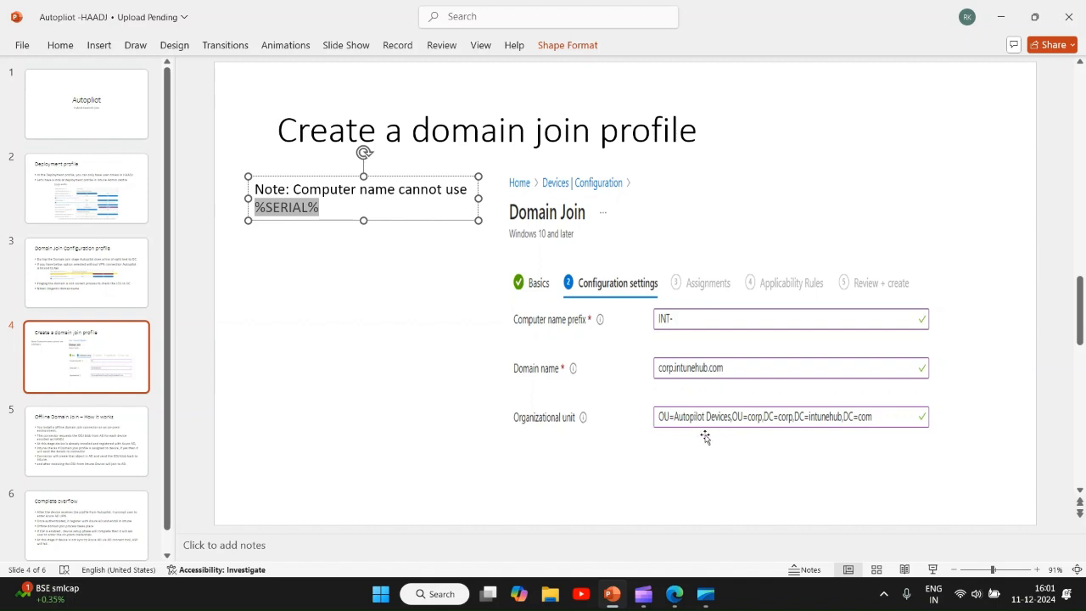
{"action": "mouse_move", "coordinate": [753, 434]}
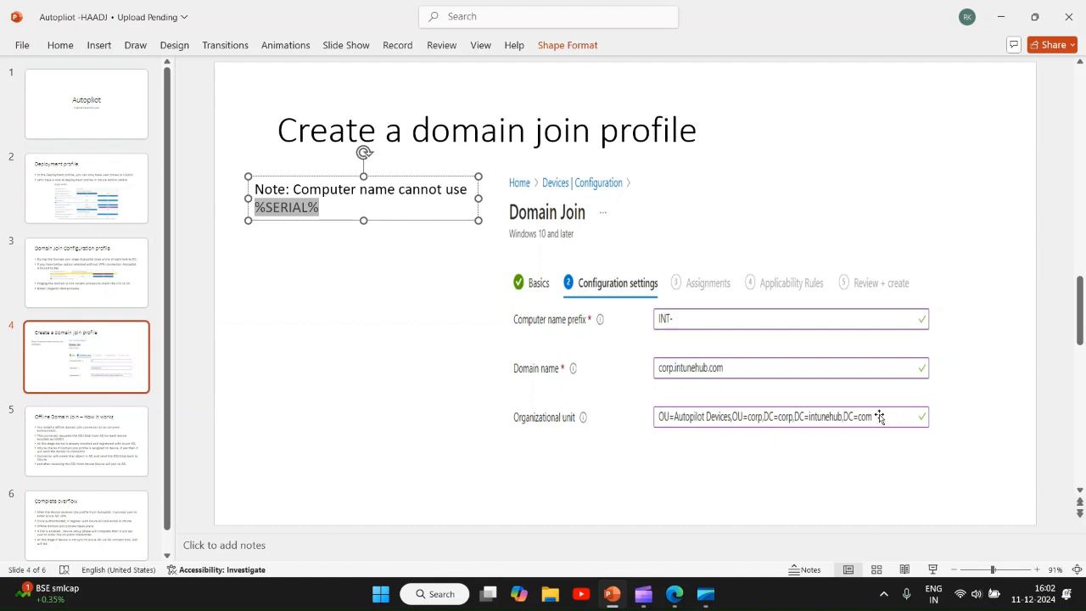
{"action": "mouse_move", "coordinate": [880, 416]}
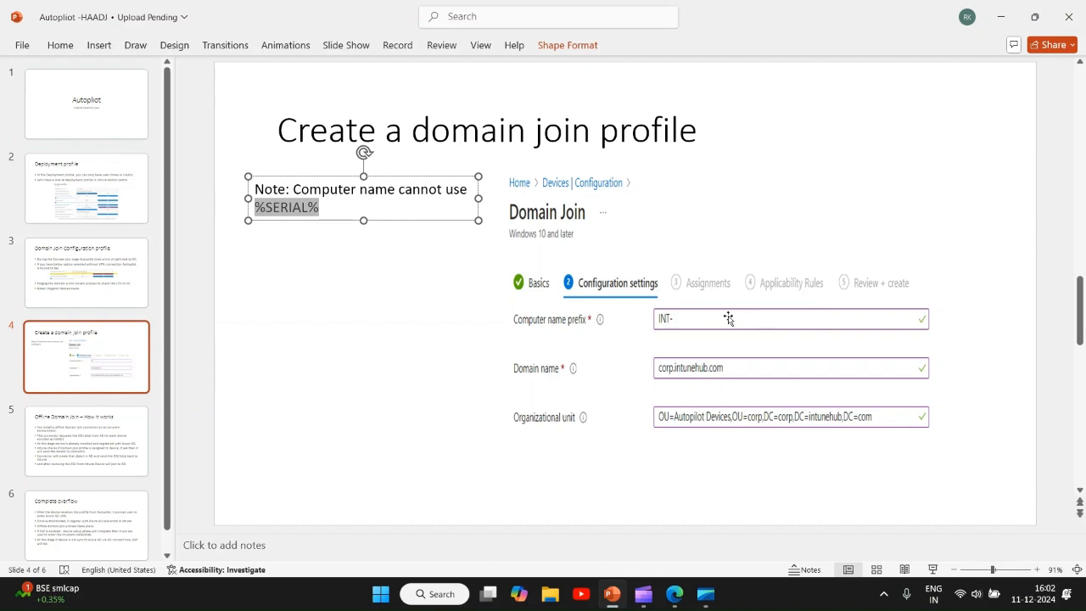
{"action": "mouse_move", "coordinate": [170, 395]}
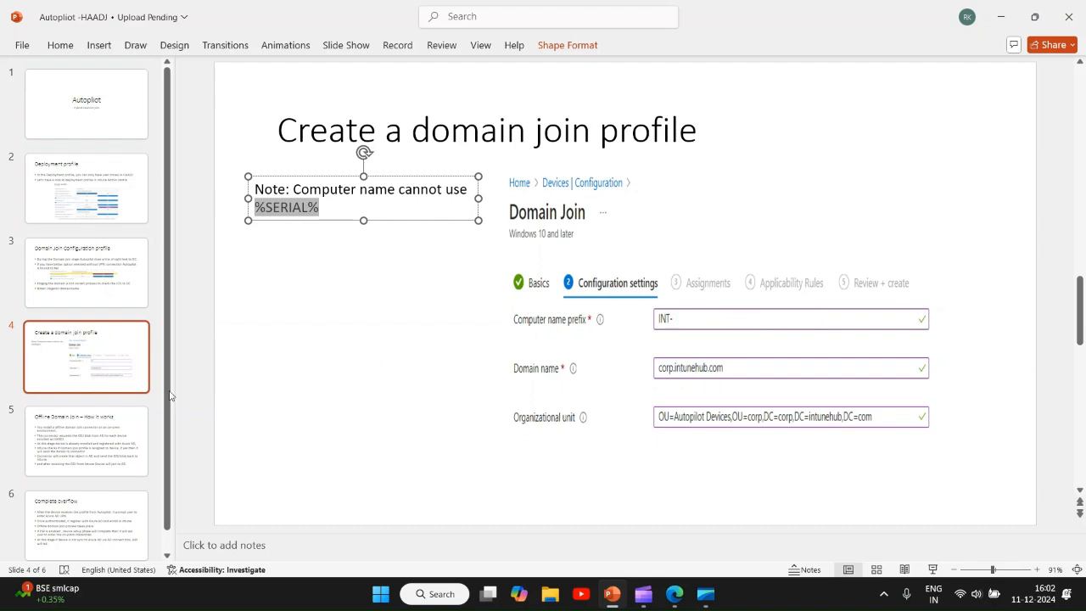
{"action": "left_click", "coordinate": [85, 440]}
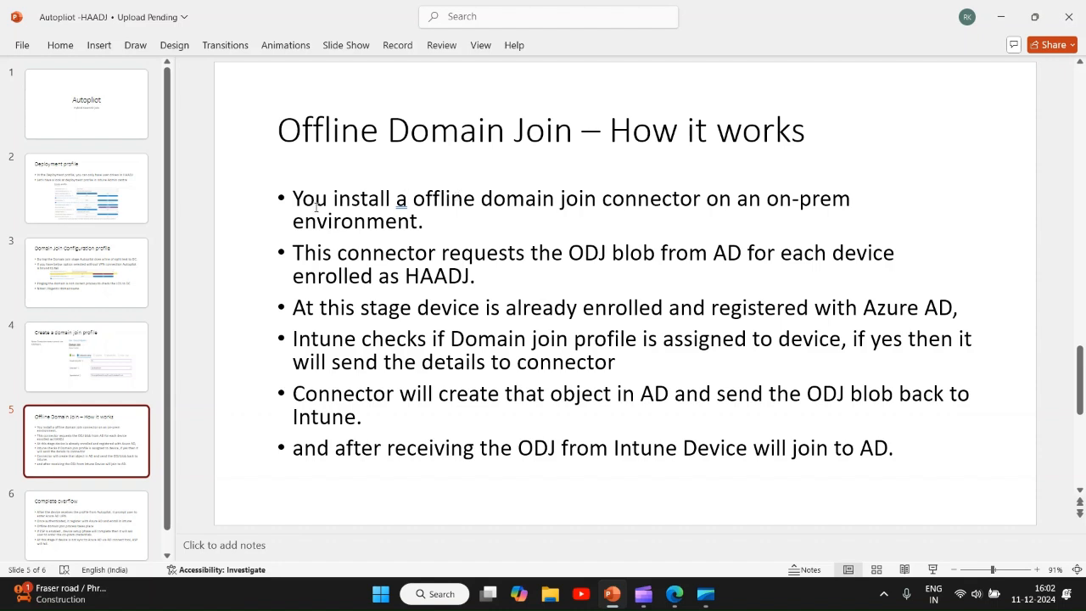
{"action": "mouse_move", "coordinate": [617, 208]}
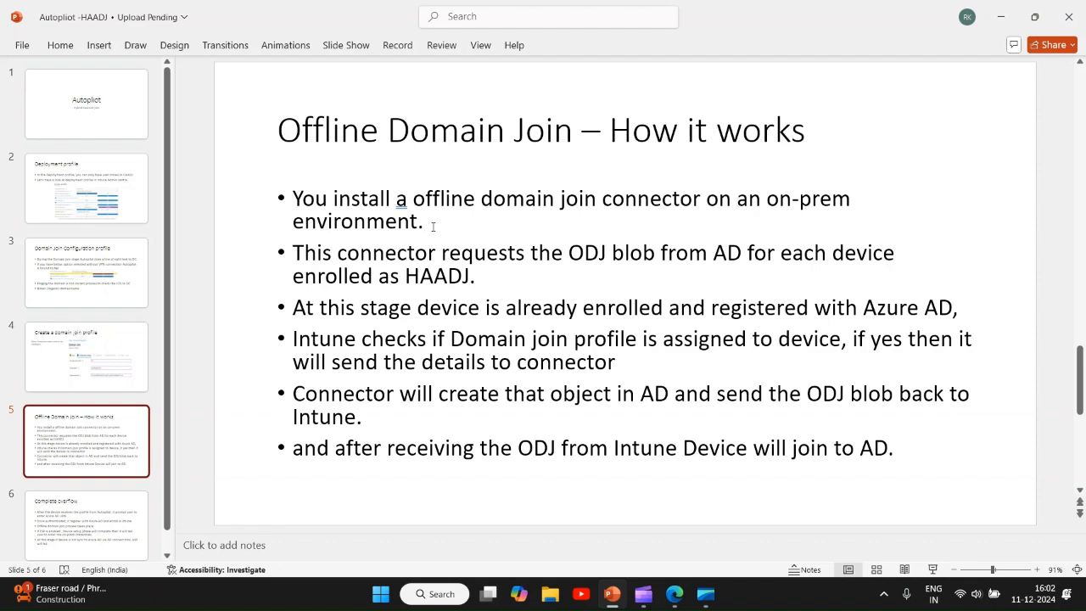
{"action": "mouse_move", "coordinate": [368, 250]}
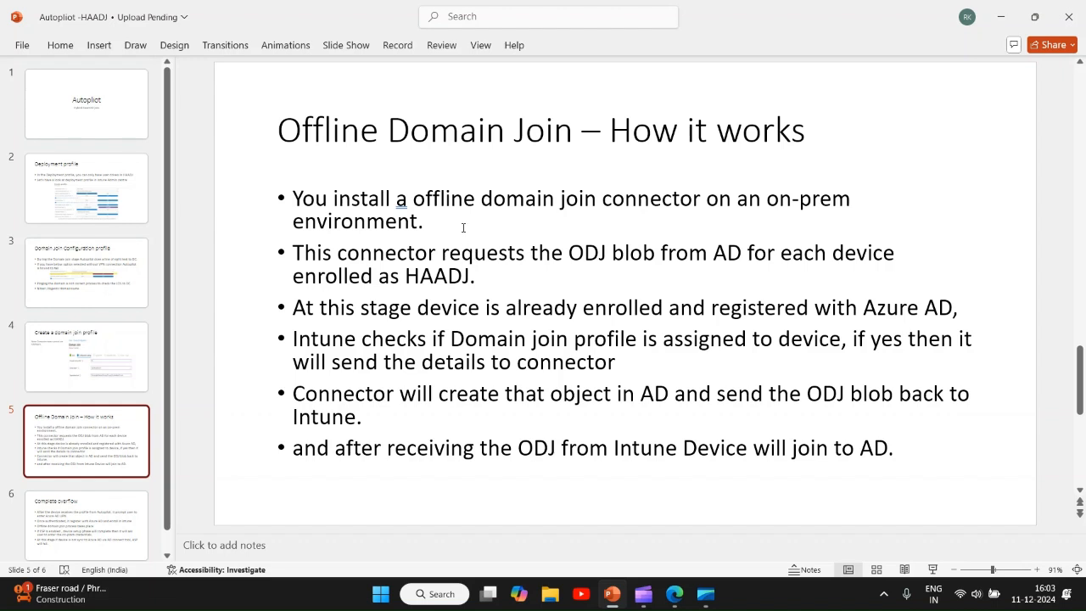
{"action": "mouse_move", "coordinate": [589, 211]}
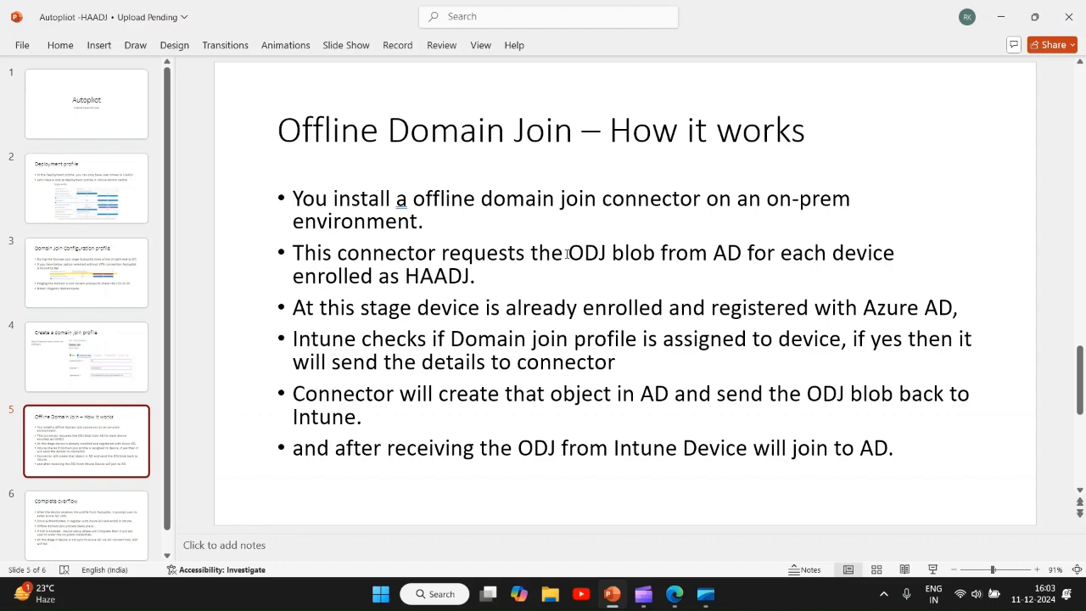
Step: Highlight the phrase 'ODJ blob' in the second bullet
{"action": "double_click", "coordinate": [612, 252]}
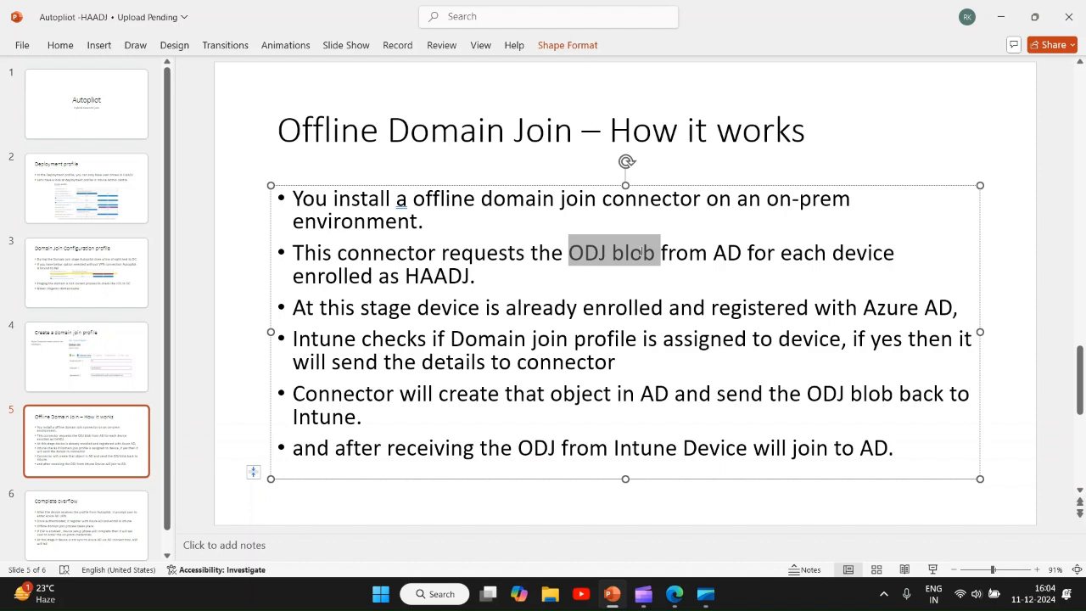
{"action": "mouse_move", "coordinate": [496, 288]}
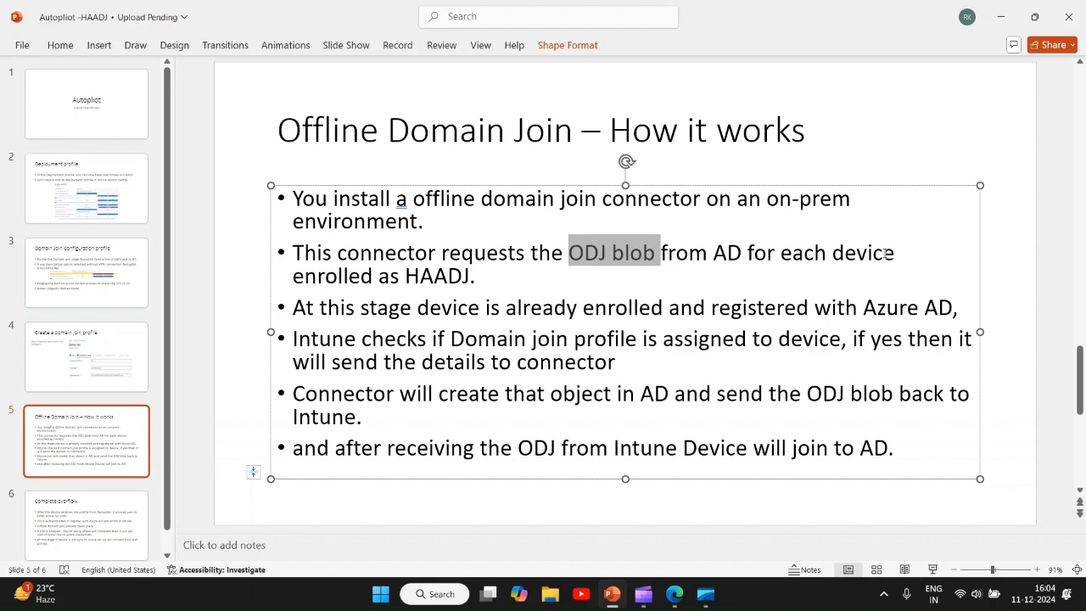
{"action": "mouse_move", "coordinate": [832, 274]}
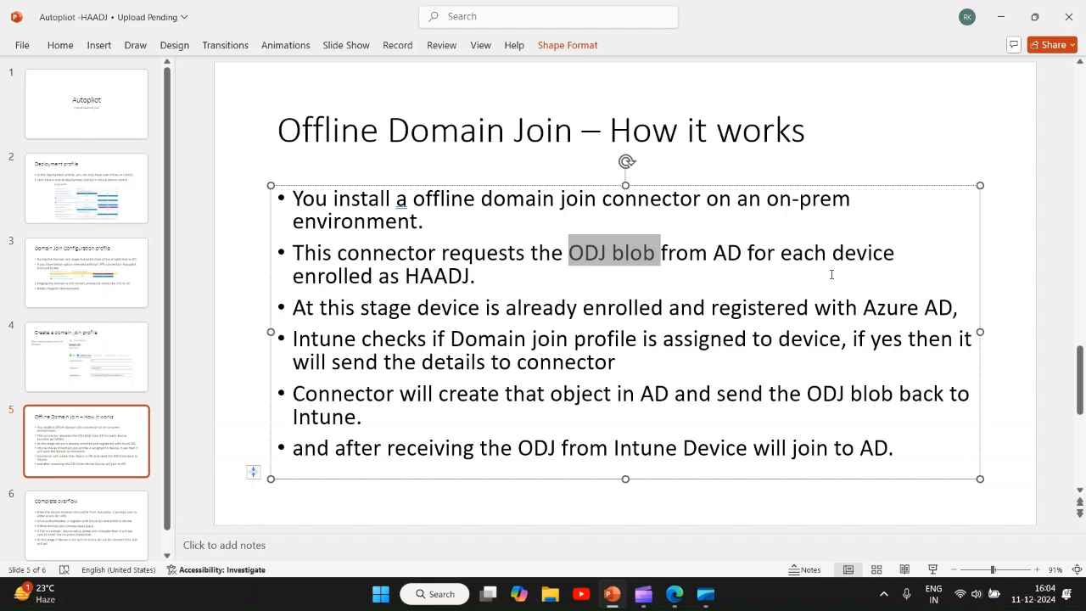
{"action": "mouse_move", "coordinate": [365, 309]}
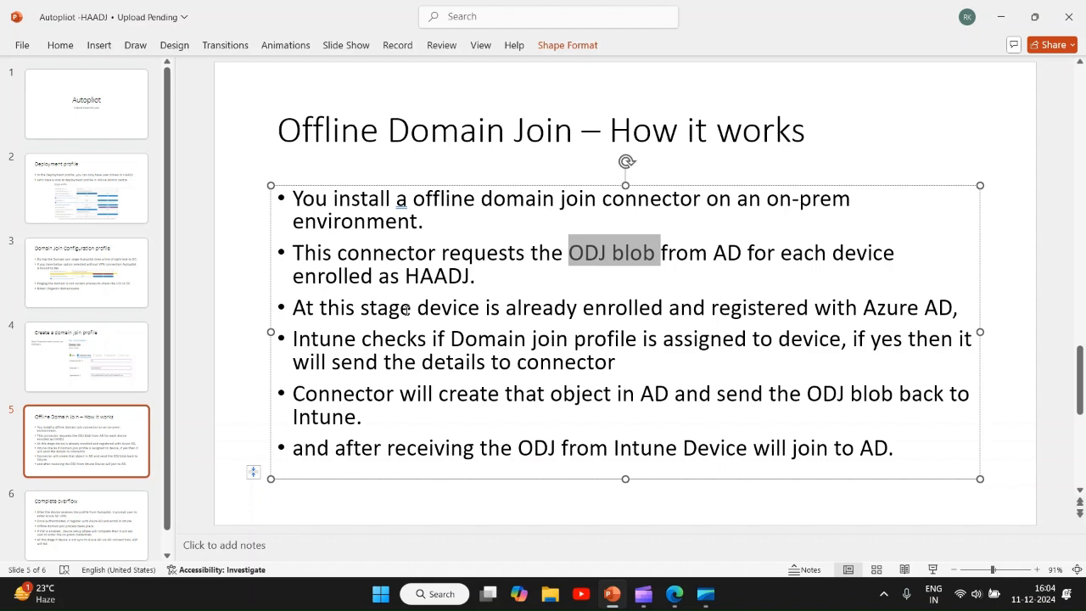
{"action": "mouse_move", "coordinate": [483, 307]}
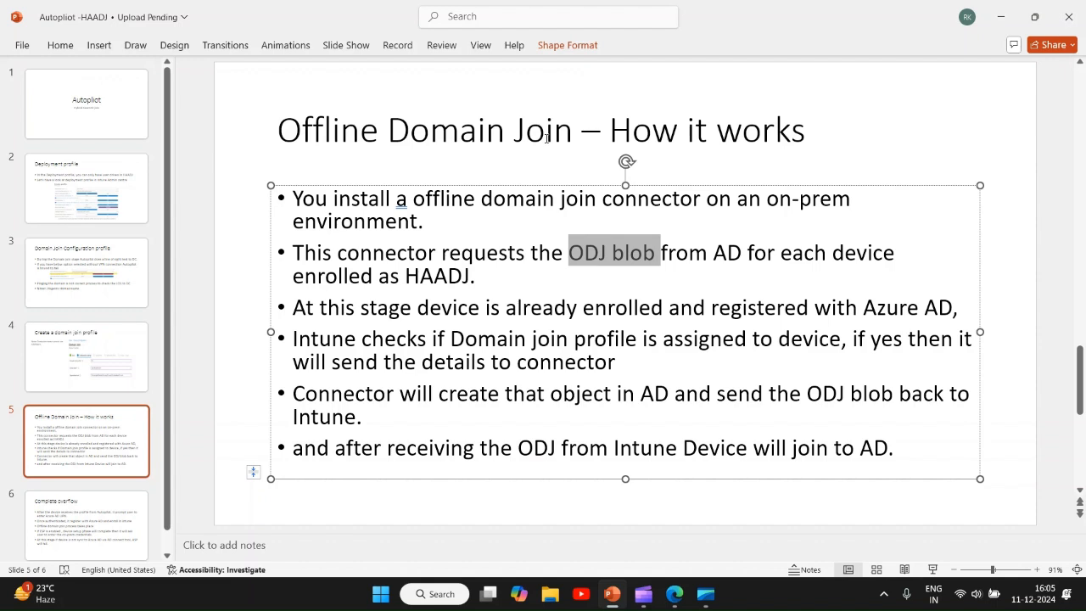
Step: Switch to slide 6, the Complete overflow slide with the end-to-end hybrid Autopilot sequence
{"action": "left_click", "coordinate": [85, 503]}
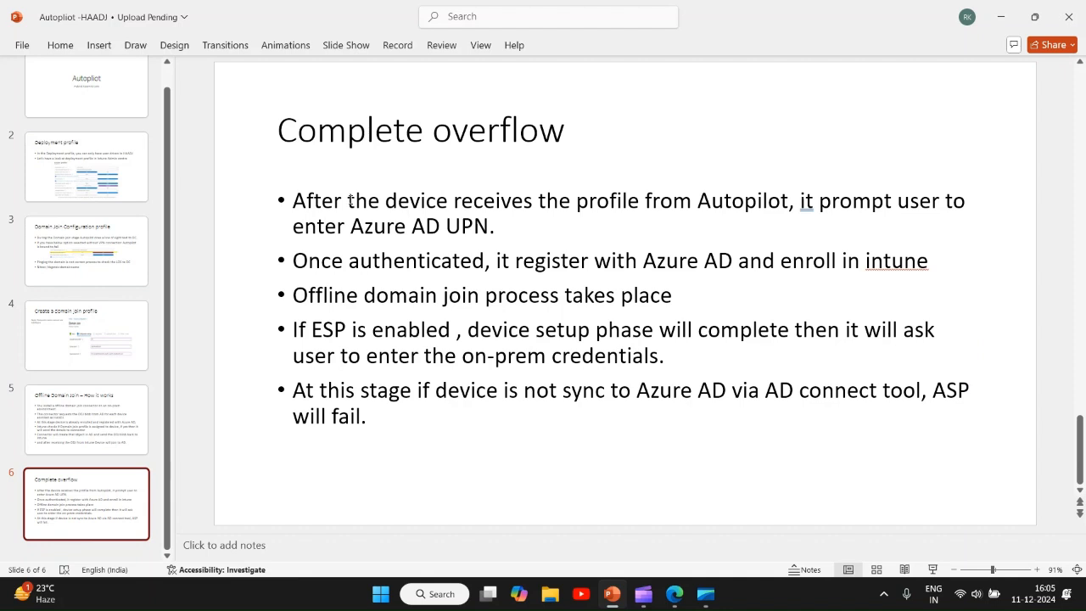
{"action": "mouse_move", "coordinate": [602, 202]}
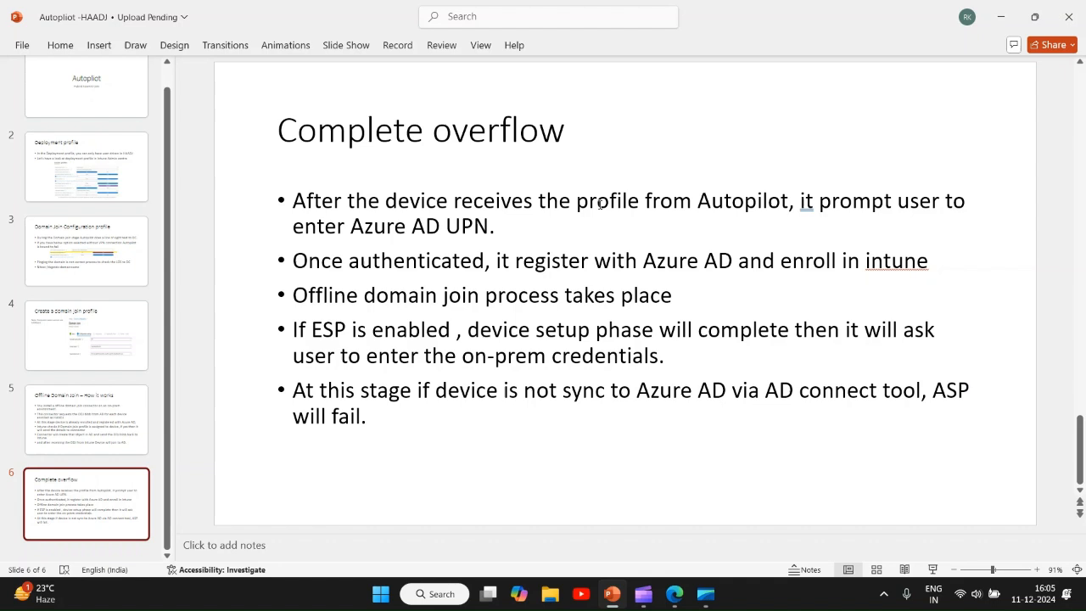
{"action": "mouse_move", "coordinate": [833, 205]}
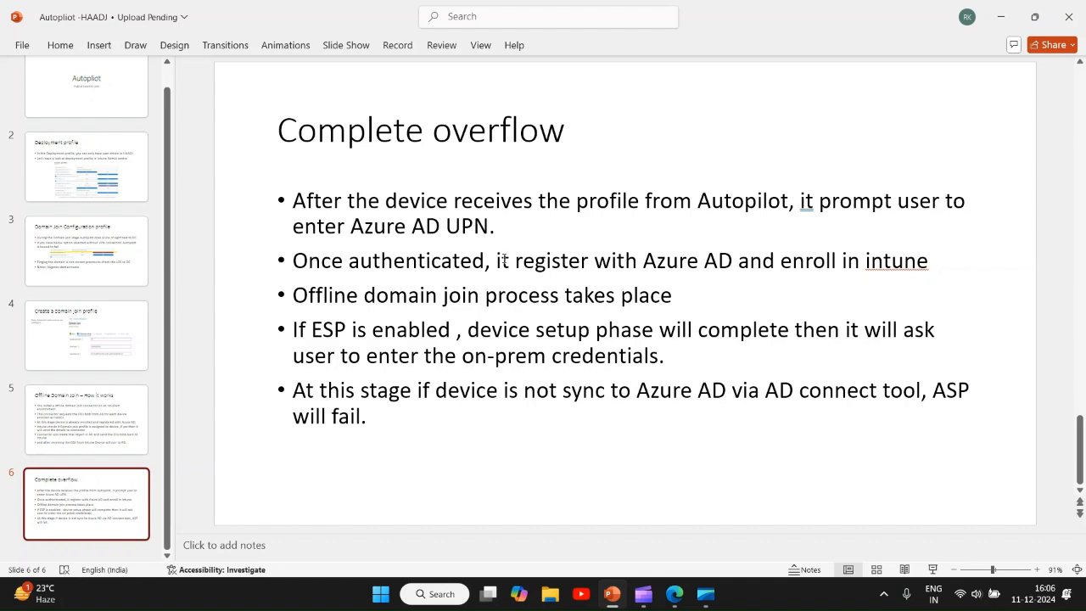
Step: Highlight ', it register with' in the second bullet of slide 6
{"action": "left_click_drag", "start_coordinate": [487, 261], "coordinate": [643, 260]}
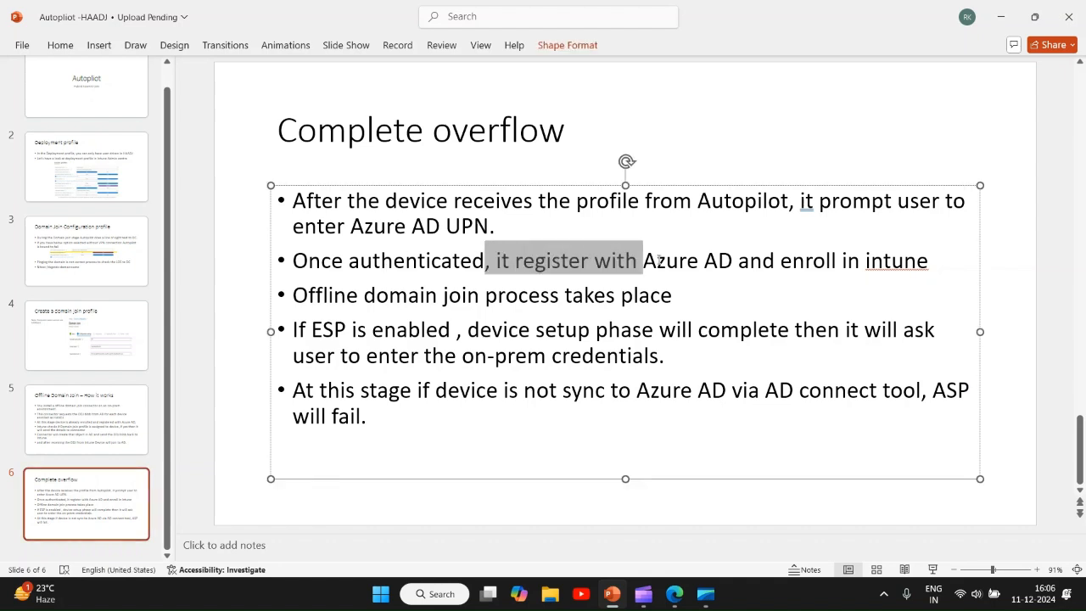
{"action": "left_click_drag", "start_coordinate": [642, 260], "coordinate": [736, 261]}
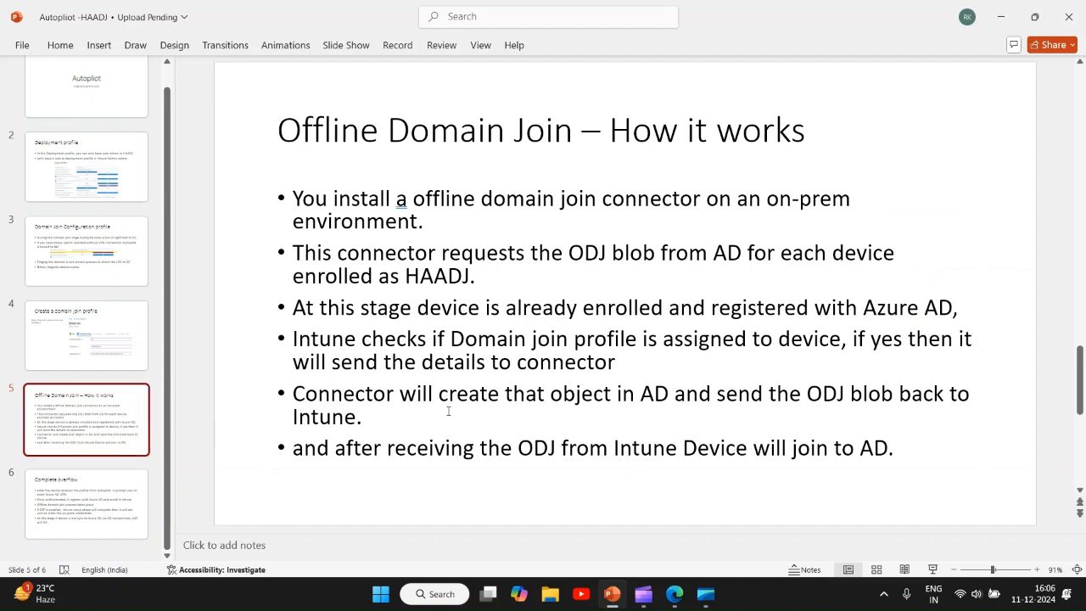
{"action": "mouse_move", "coordinate": [826, 446]}
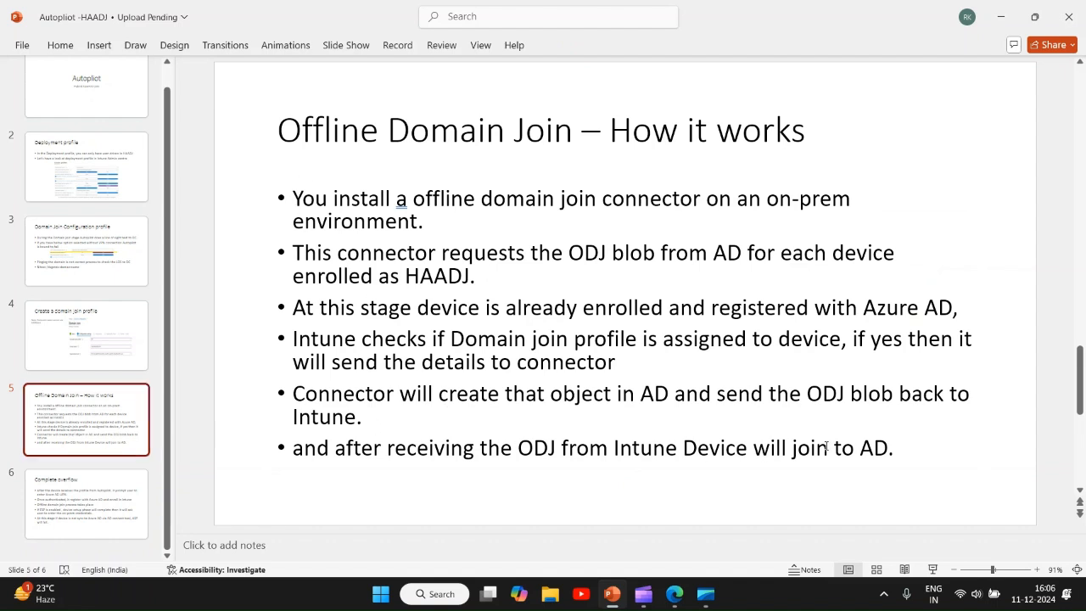
Step: Return to slide 6, the Complete overflow slide
{"action": "left_click", "coordinate": [86, 503]}
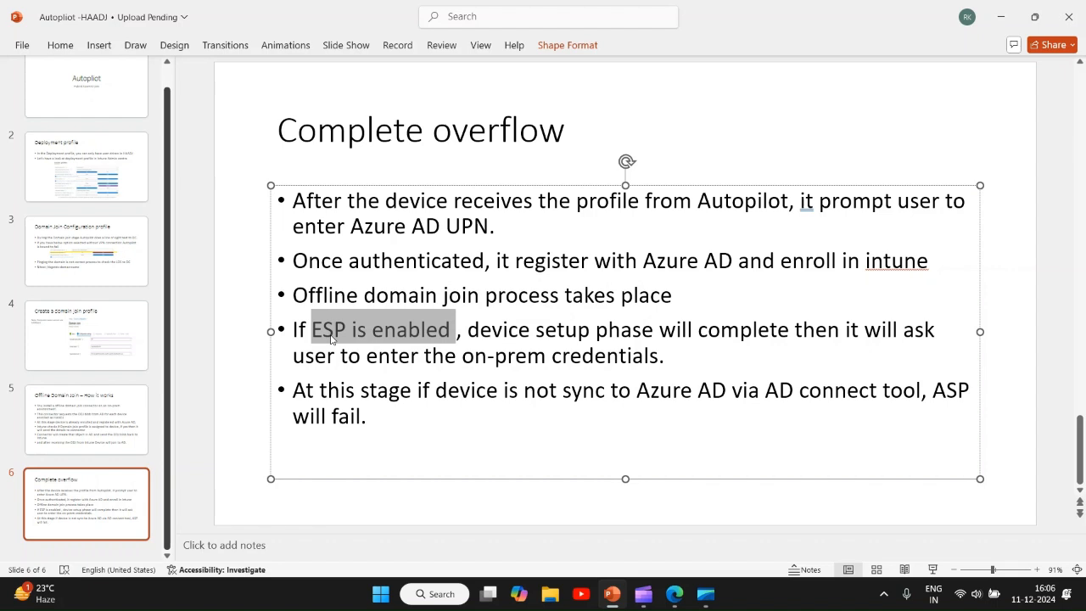
{"action": "mouse_move", "coordinate": [453, 337]}
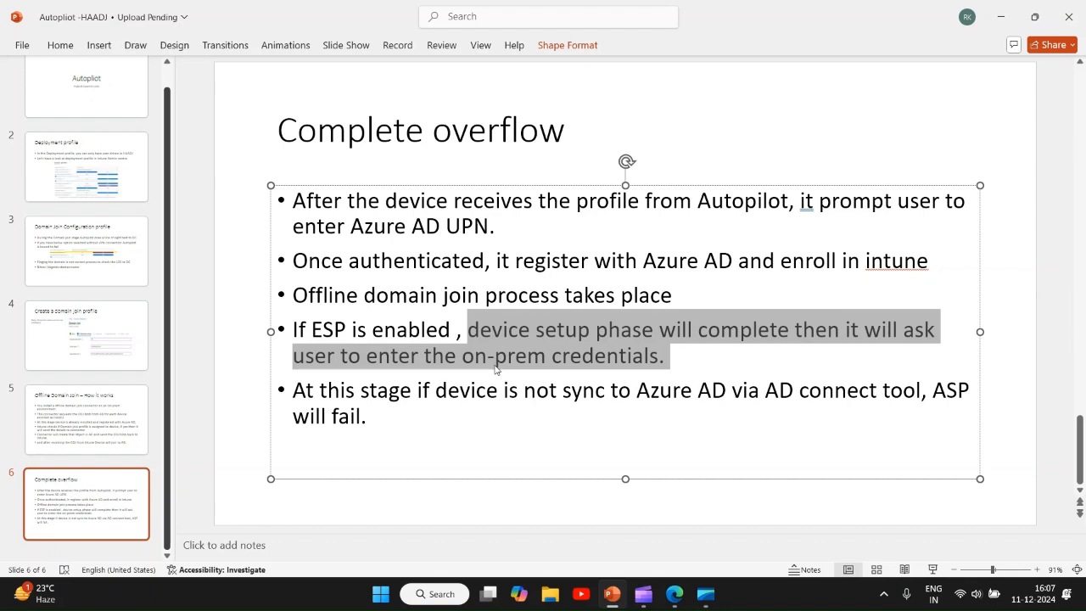
{"action": "mouse_move", "coordinate": [710, 361]}
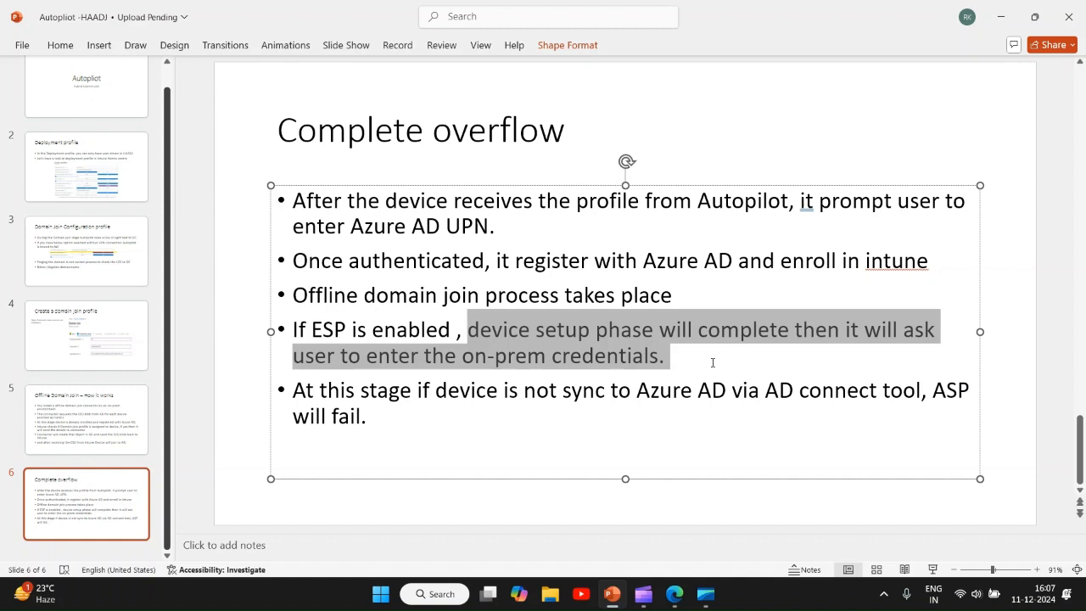
{"action": "mouse_move", "coordinate": [607, 337]}
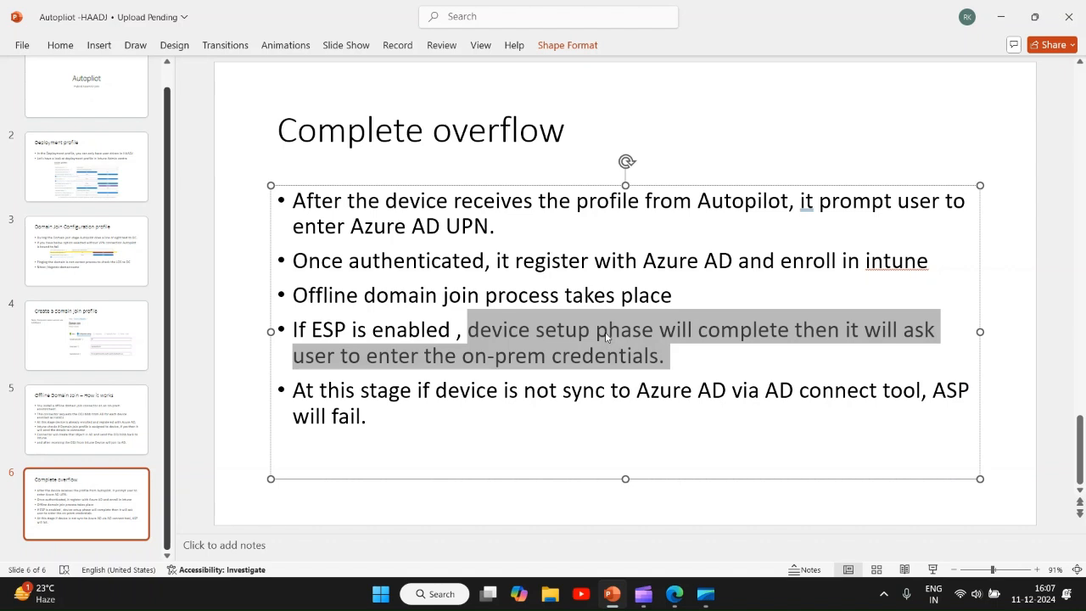
{"action": "mouse_move", "coordinate": [651, 349]}
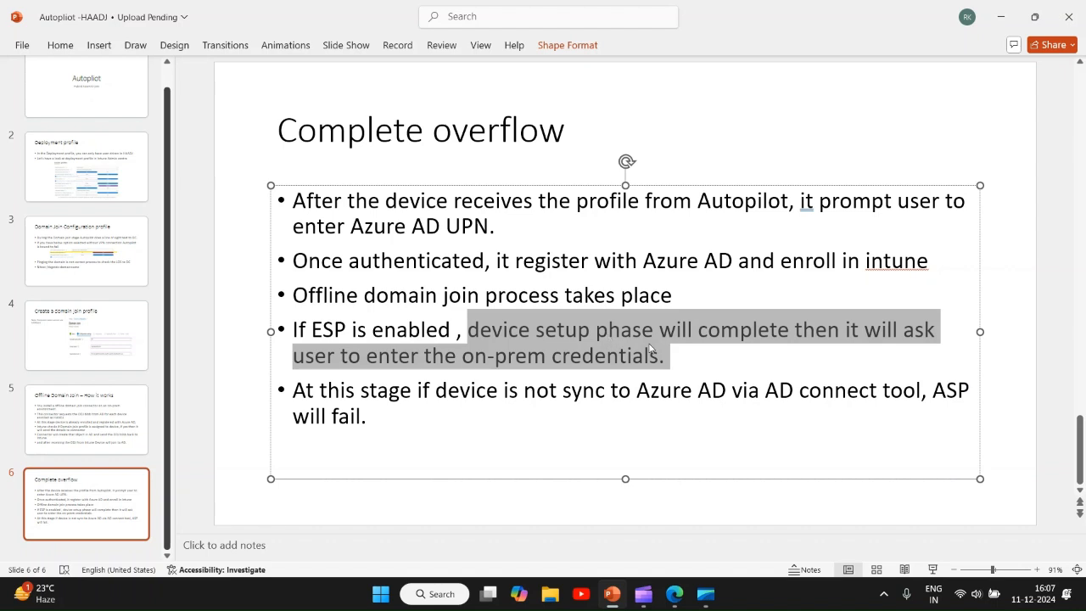
{"action": "mouse_move", "coordinate": [711, 344]}
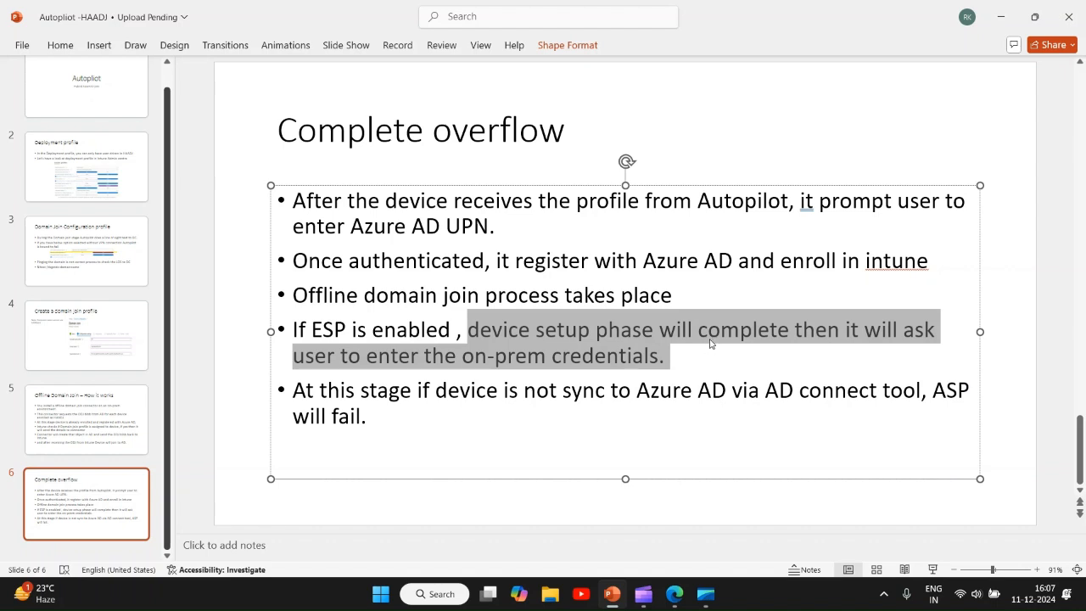
{"action": "mouse_move", "coordinate": [504, 372]}
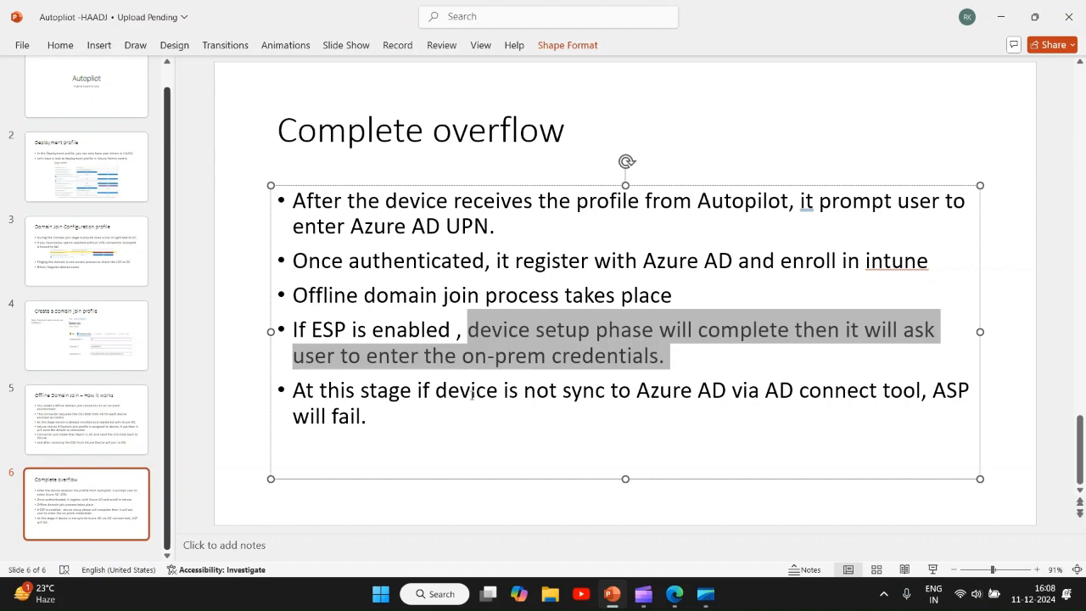
{"action": "mouse_move", "coordinate": [635, 450]}
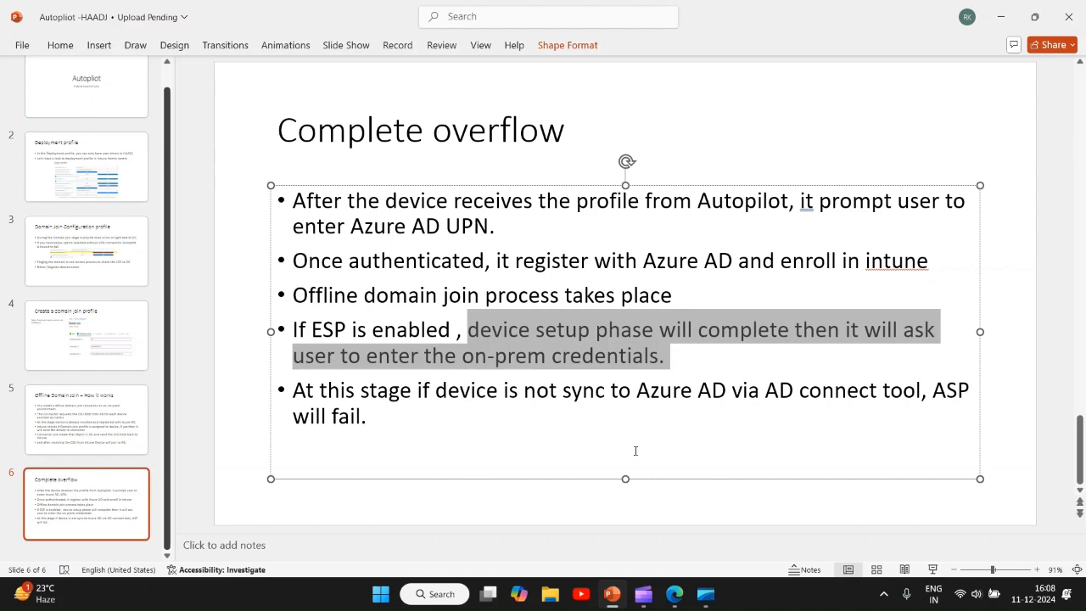
{"action": "mouse_move", "coordinate": [797, 424]}
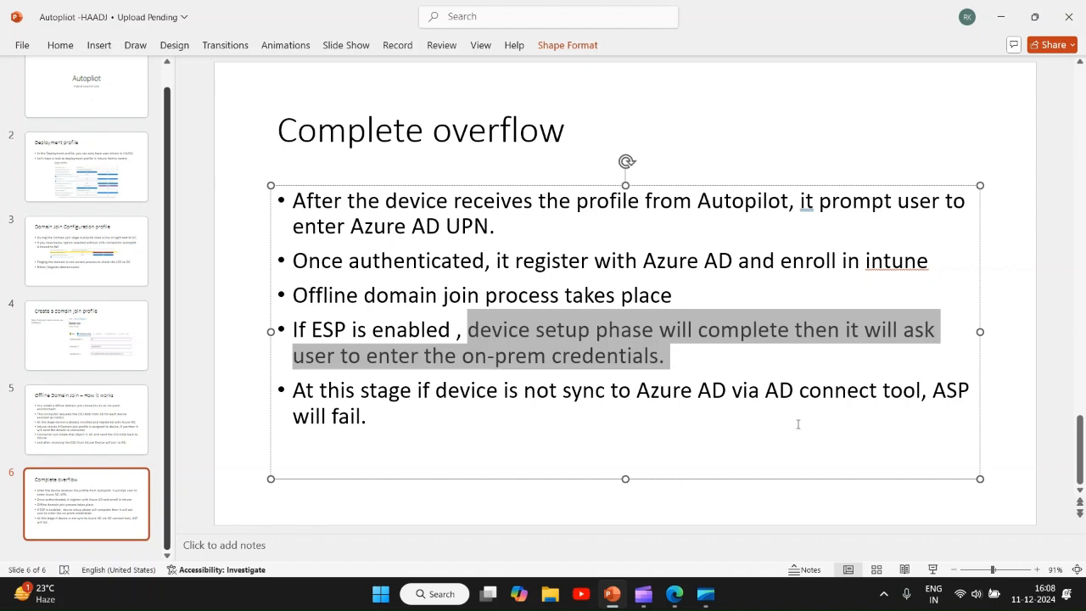
{"action": "mouse_move", "coordinate": [826, 388]}
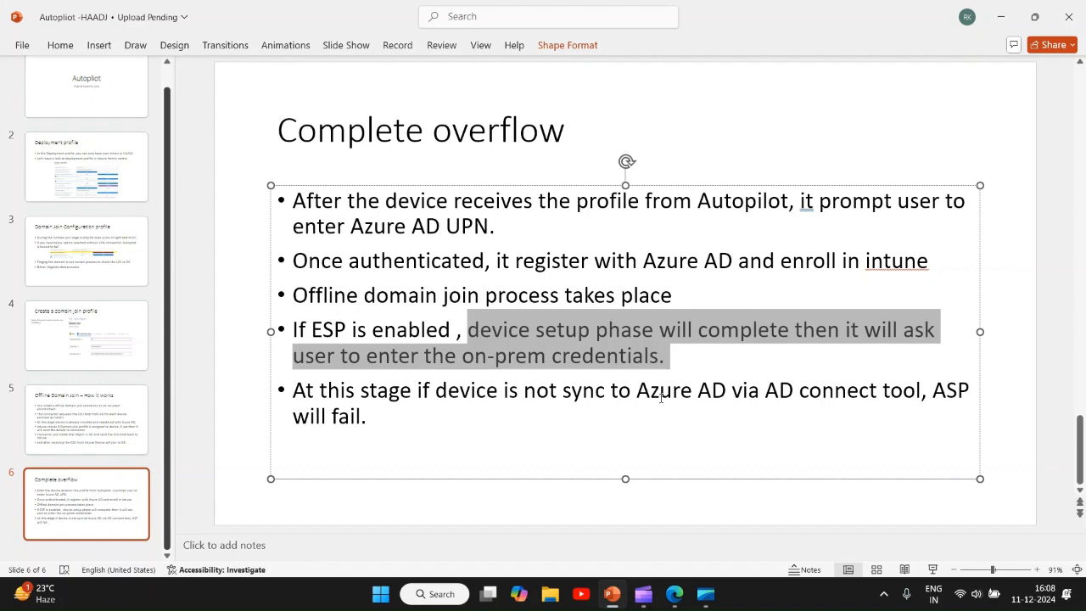
{"action": "mouse_move", "coordinate": [592, 316]}
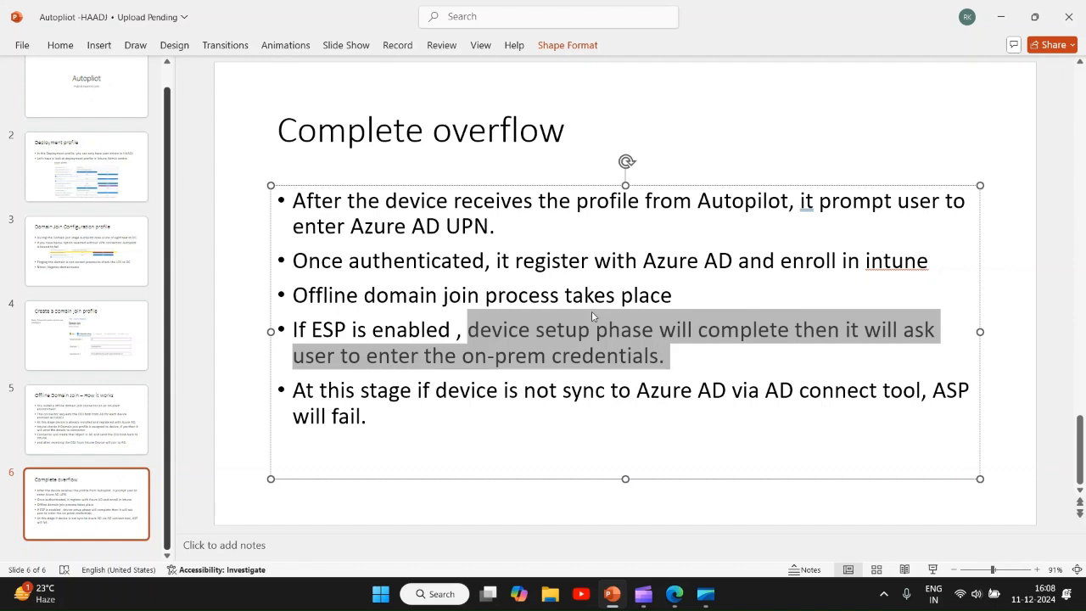
{"action": "mouse_move", "coordinate": [590, 363]}
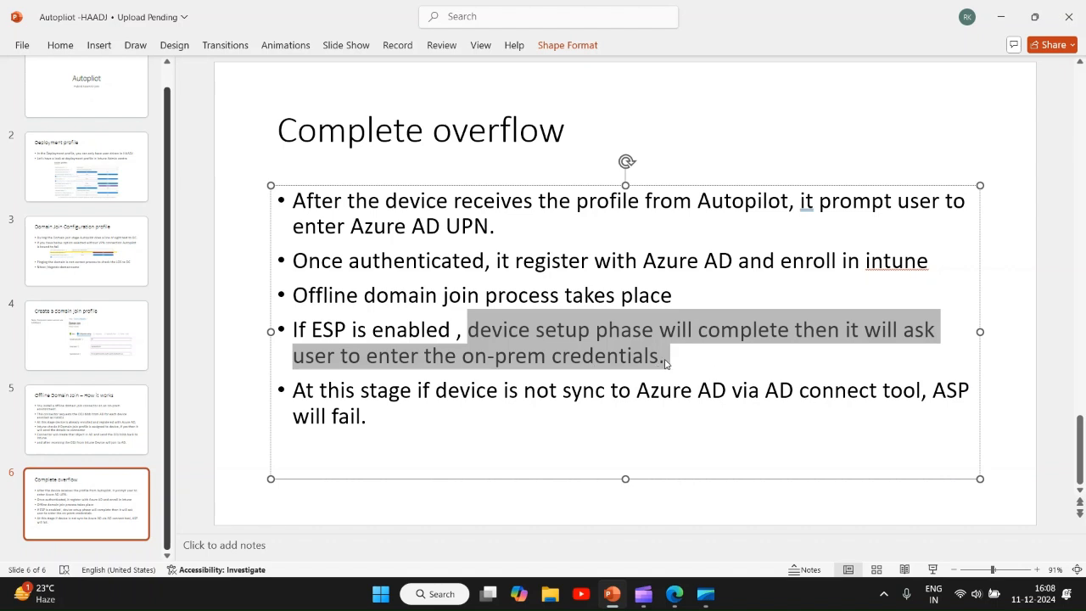
{"action": "mouse_move", "coordinate": [668, 363]}
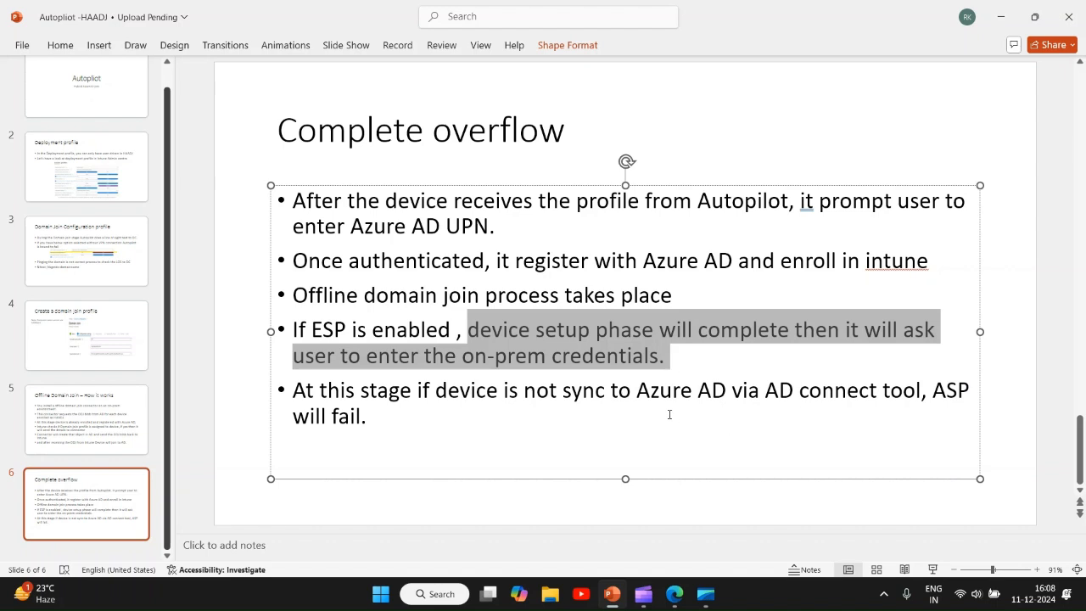
Step: Fix the 'ASP' typo to 'ESP' in the last bullet of slide 6
{"action": "left_click", "coordinate": [669, 415]}
{"action": "type", "text": "E"}
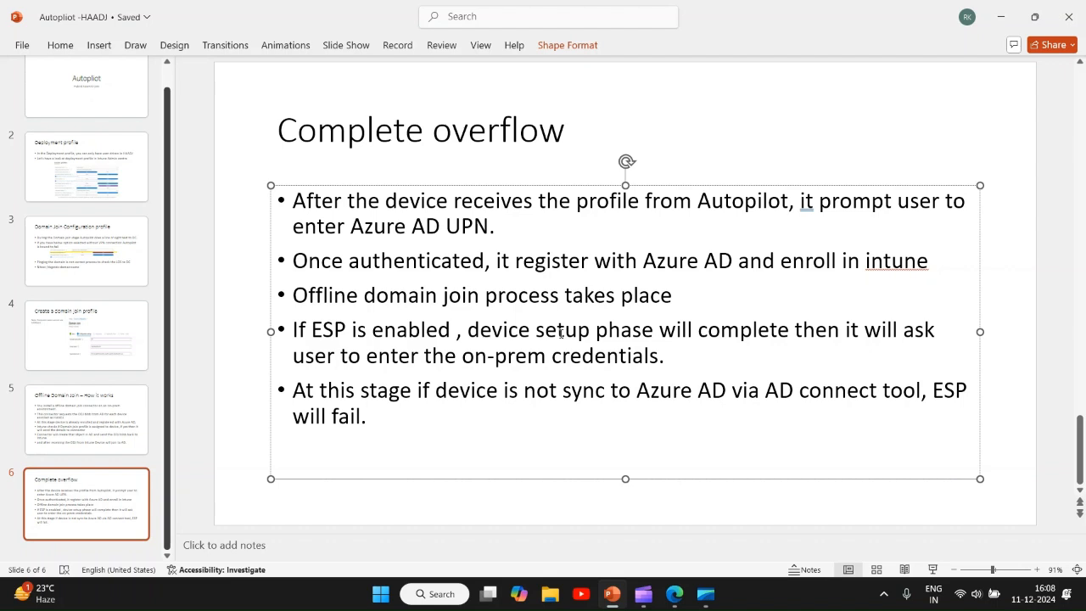
{"action": "left_click", "coordinate": [367, 416]}
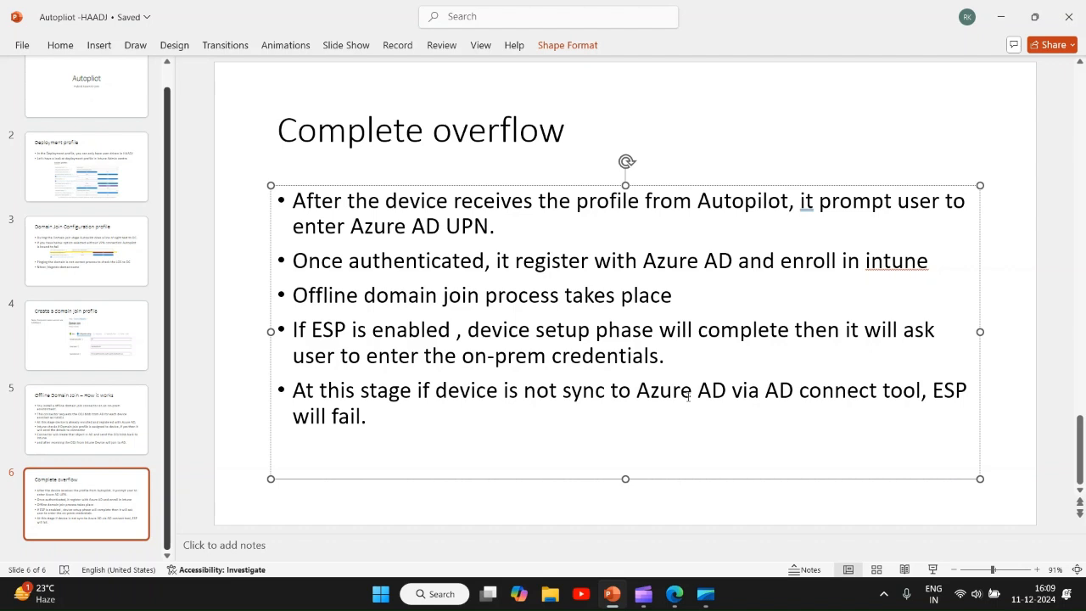
{"action": "left_click", "coordinate": [369, 416]}
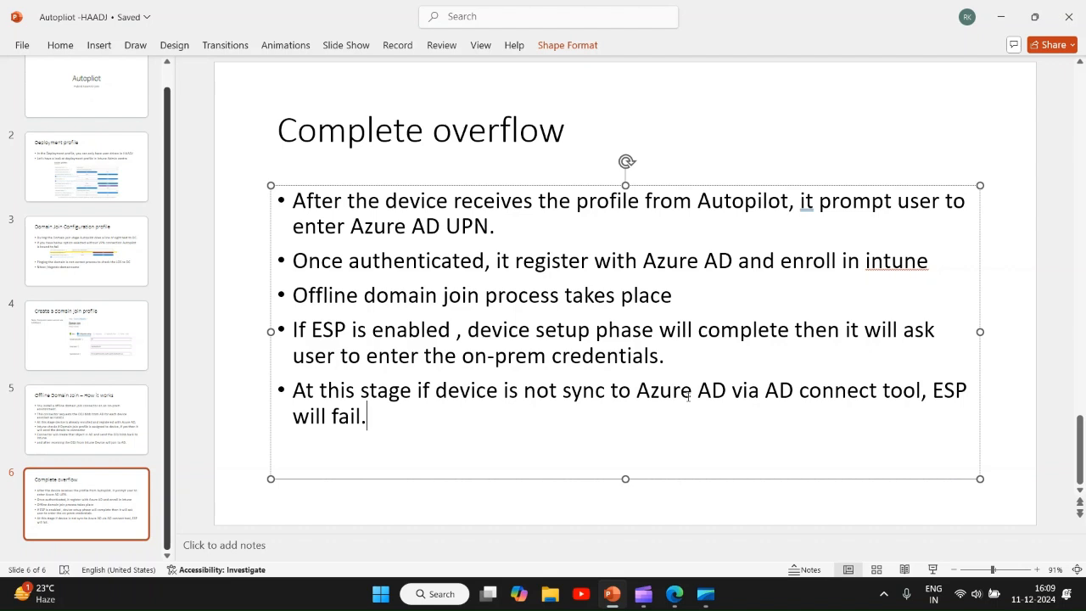